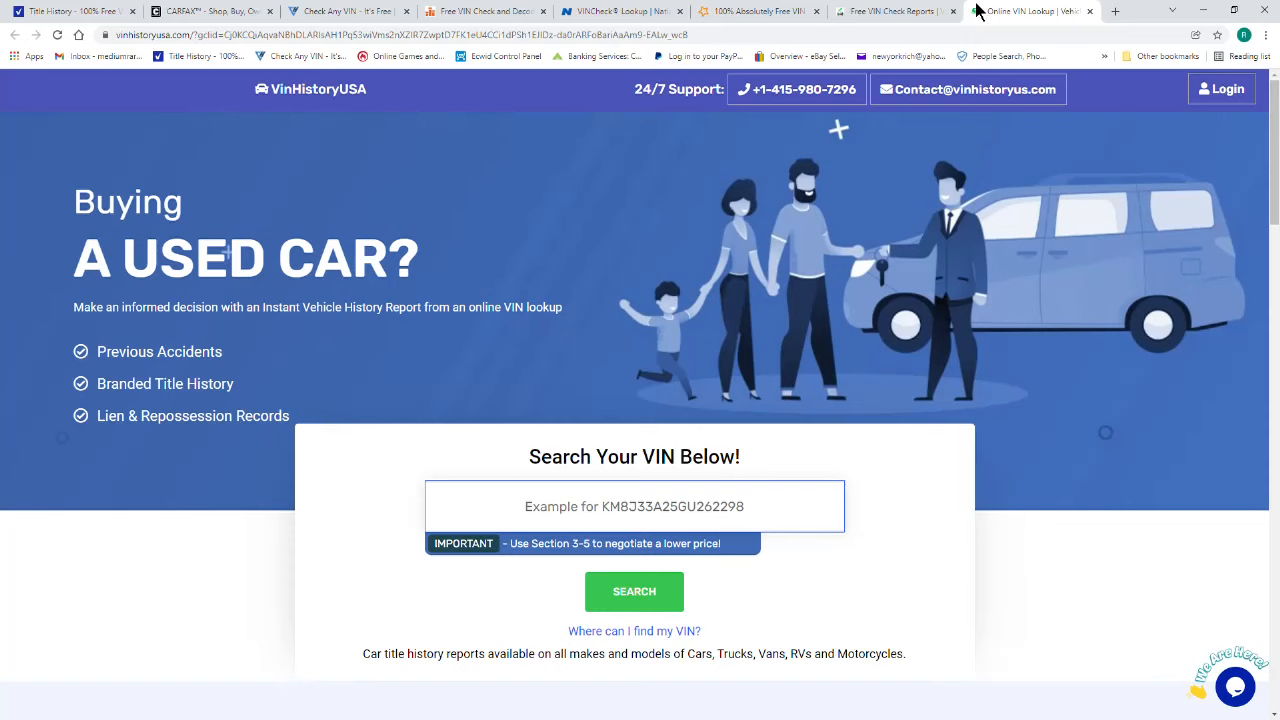
Step: Switch between the open VINDecoded and other free VIN check site tabs
click(890, 11)
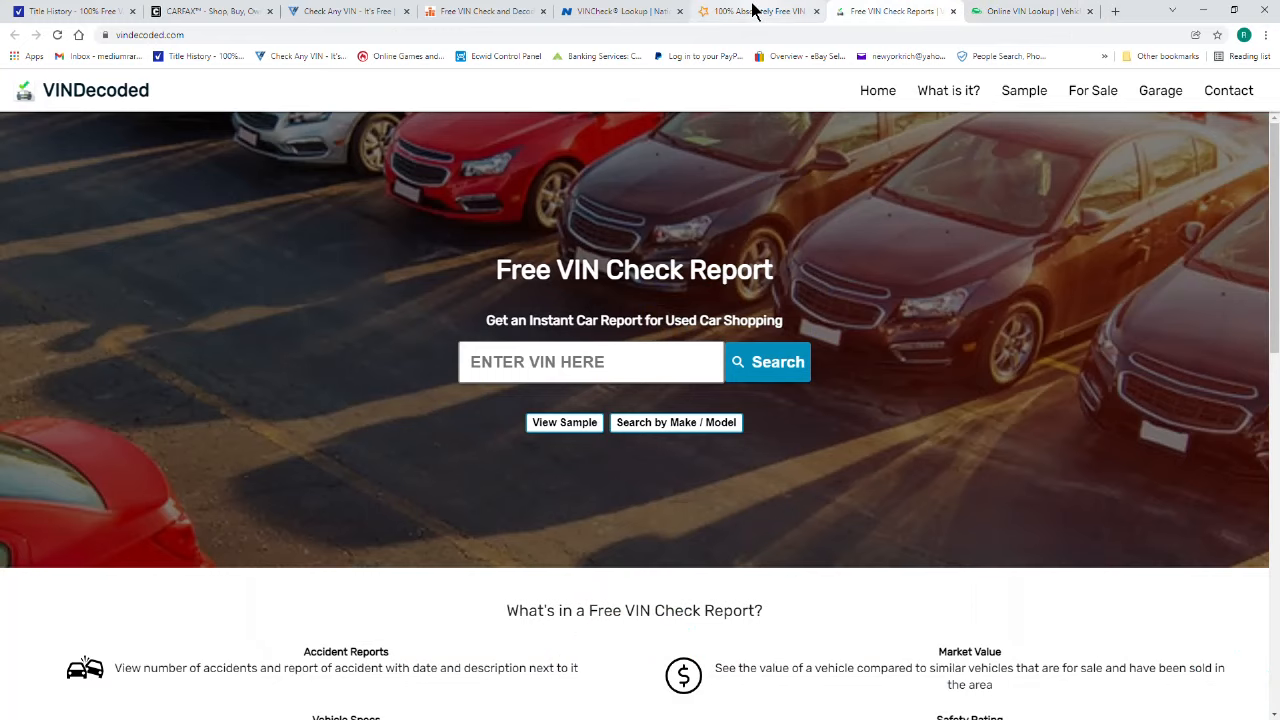
click(620, 11)
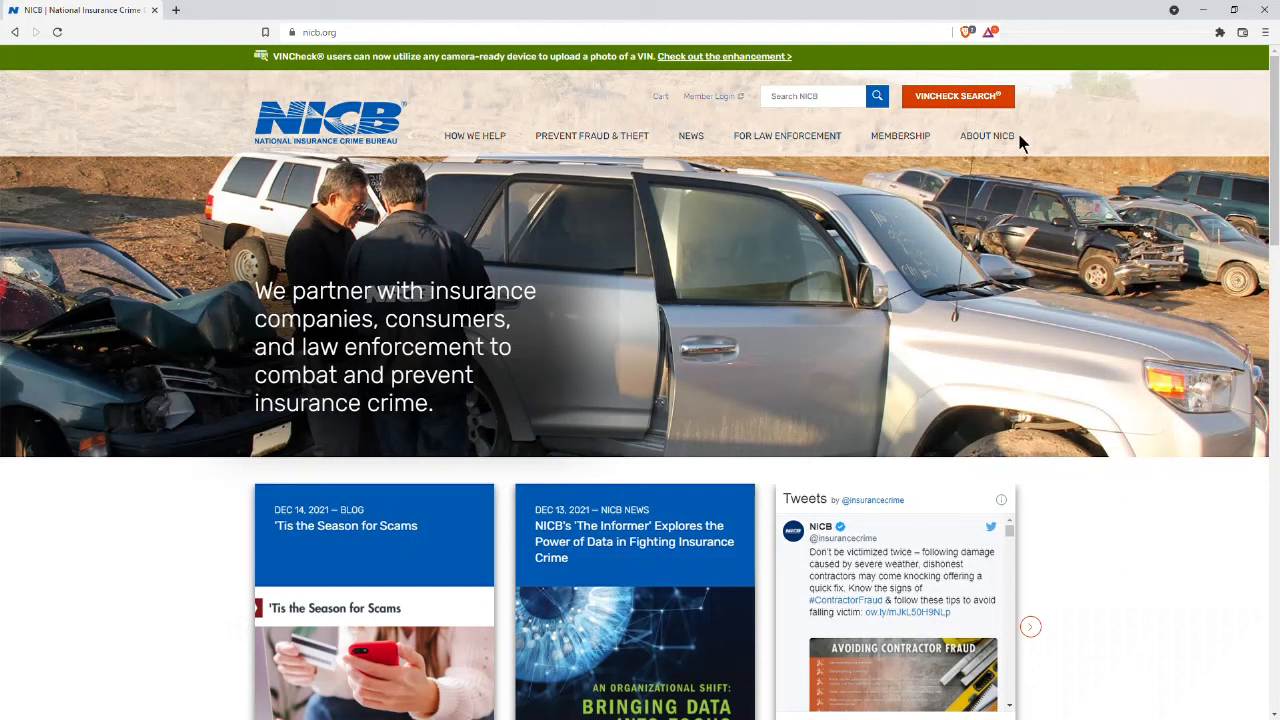
mouse_move(783, 706)
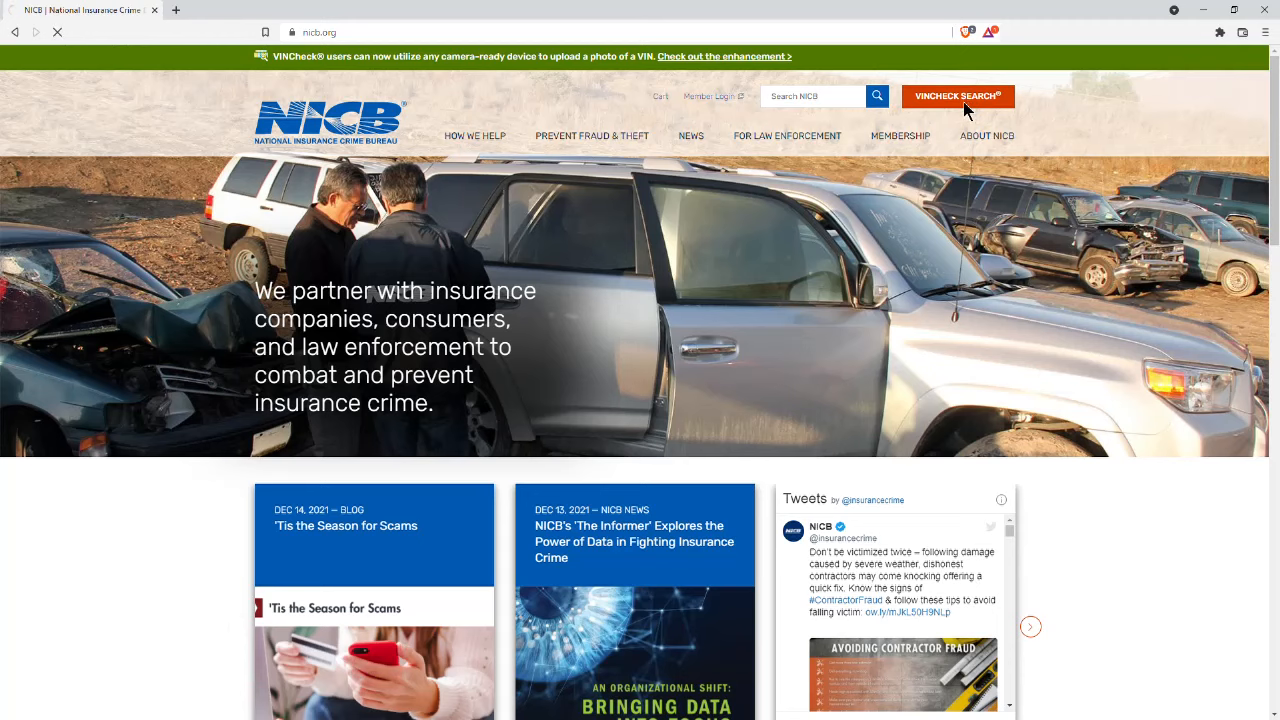
click(957, 96)
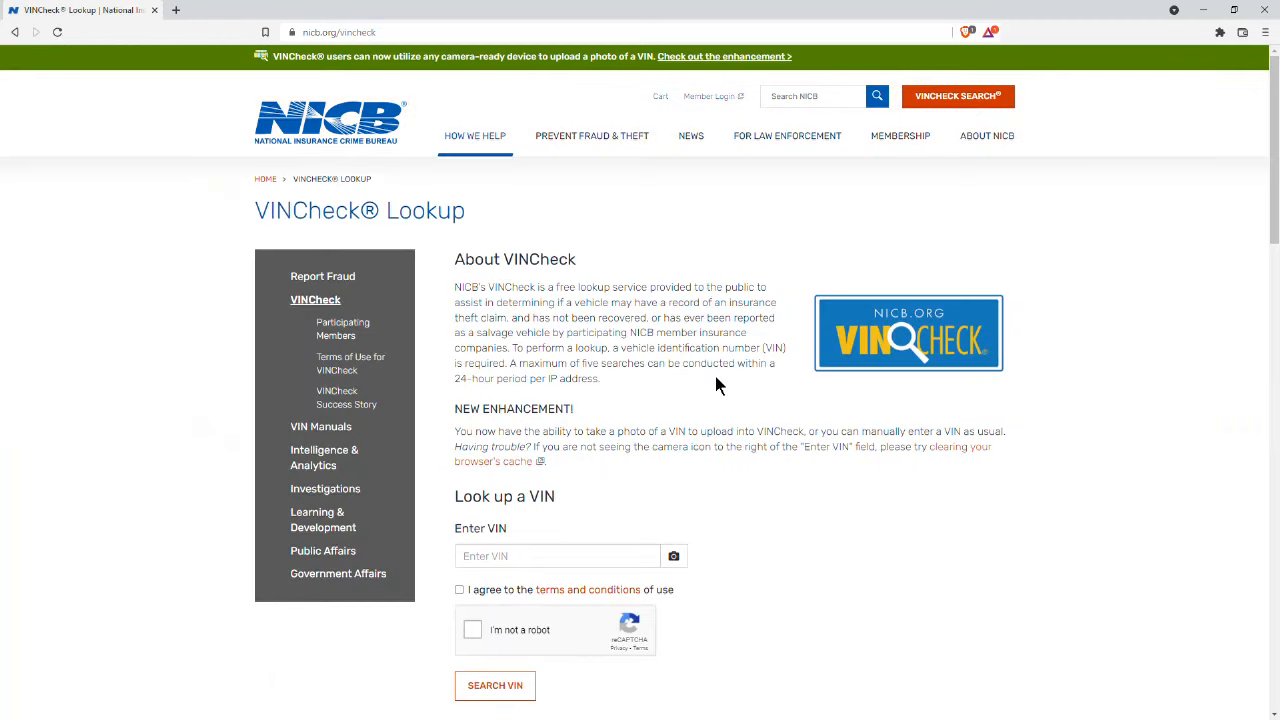
click(557, 556)
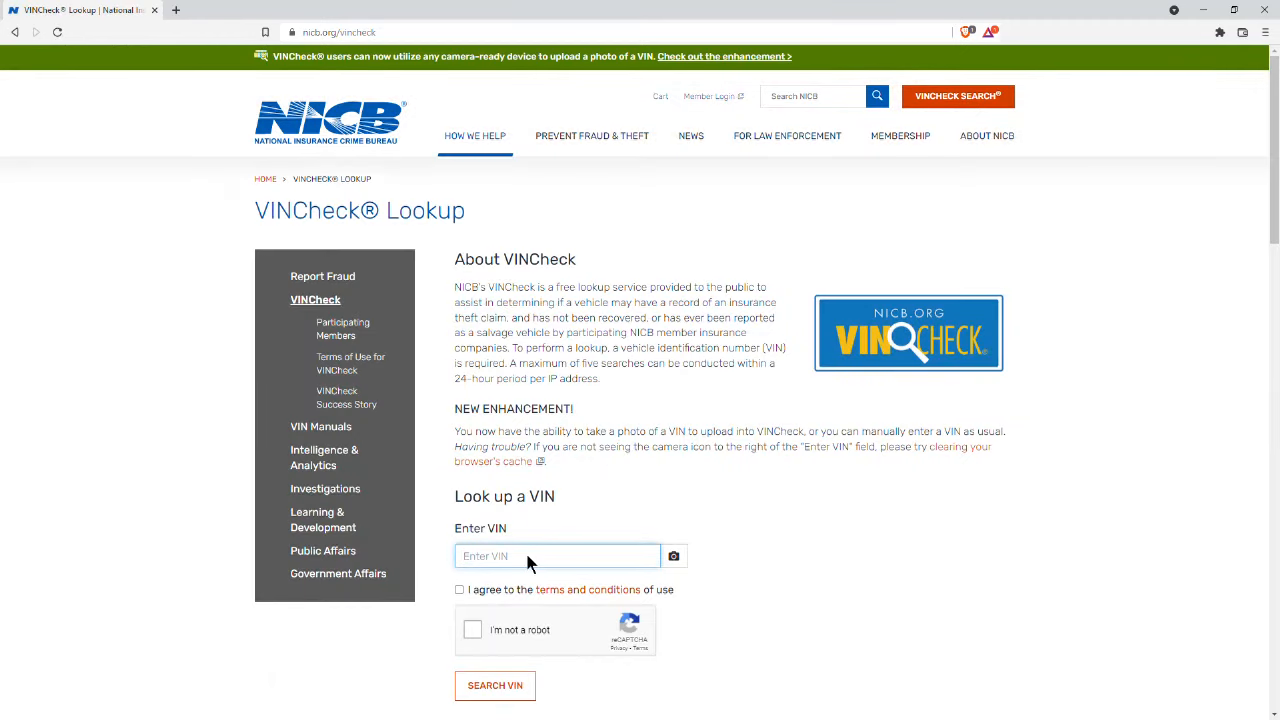
text(2T2ZZMCA0GC024688)
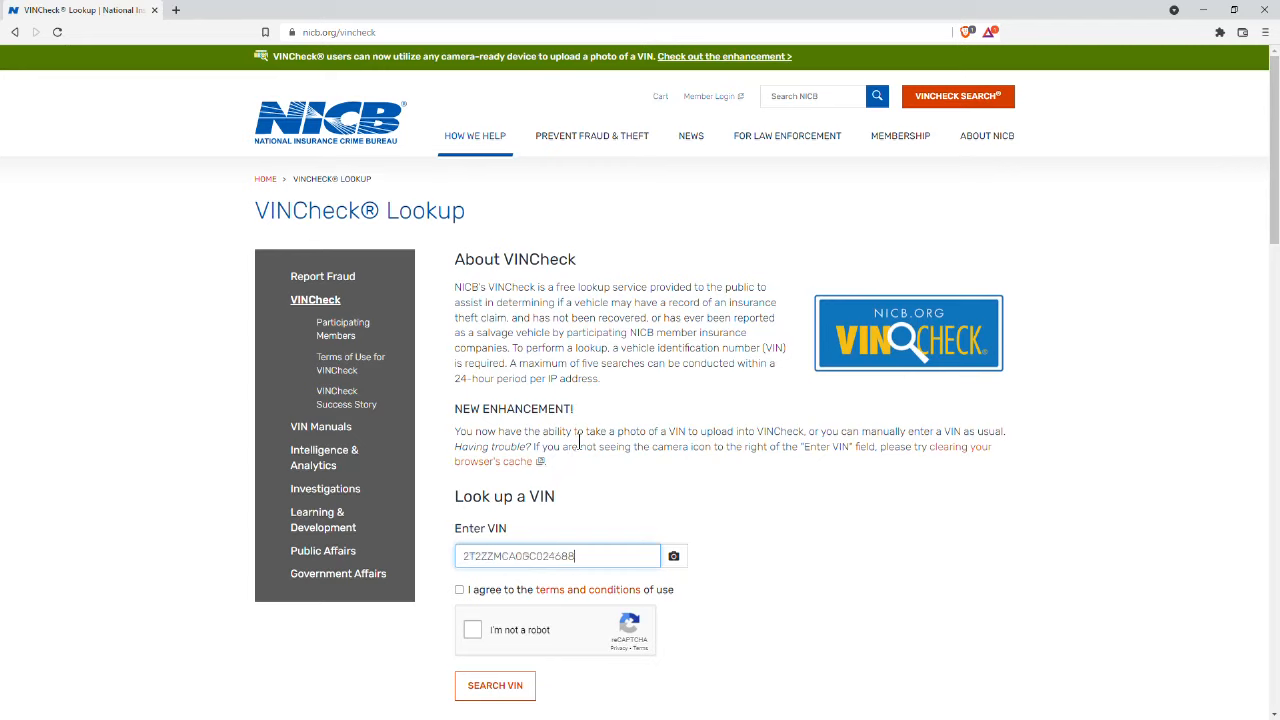
click(459, 589)
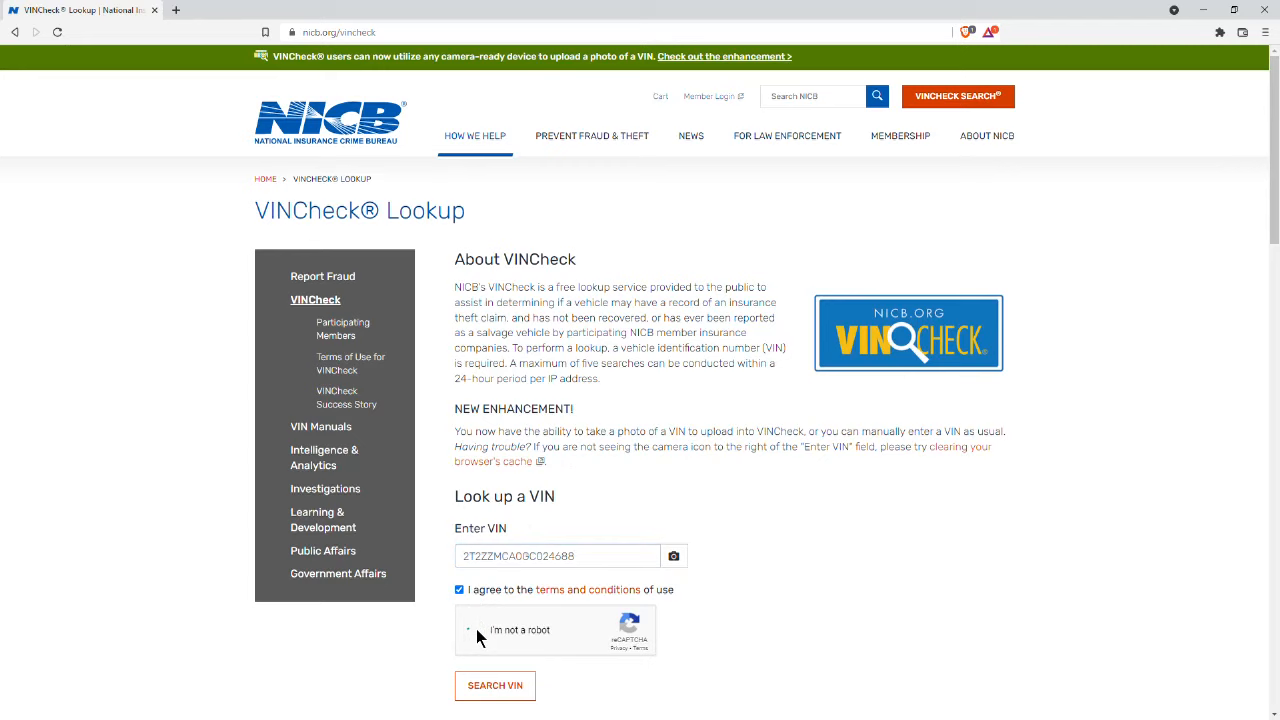
click(476, 630)
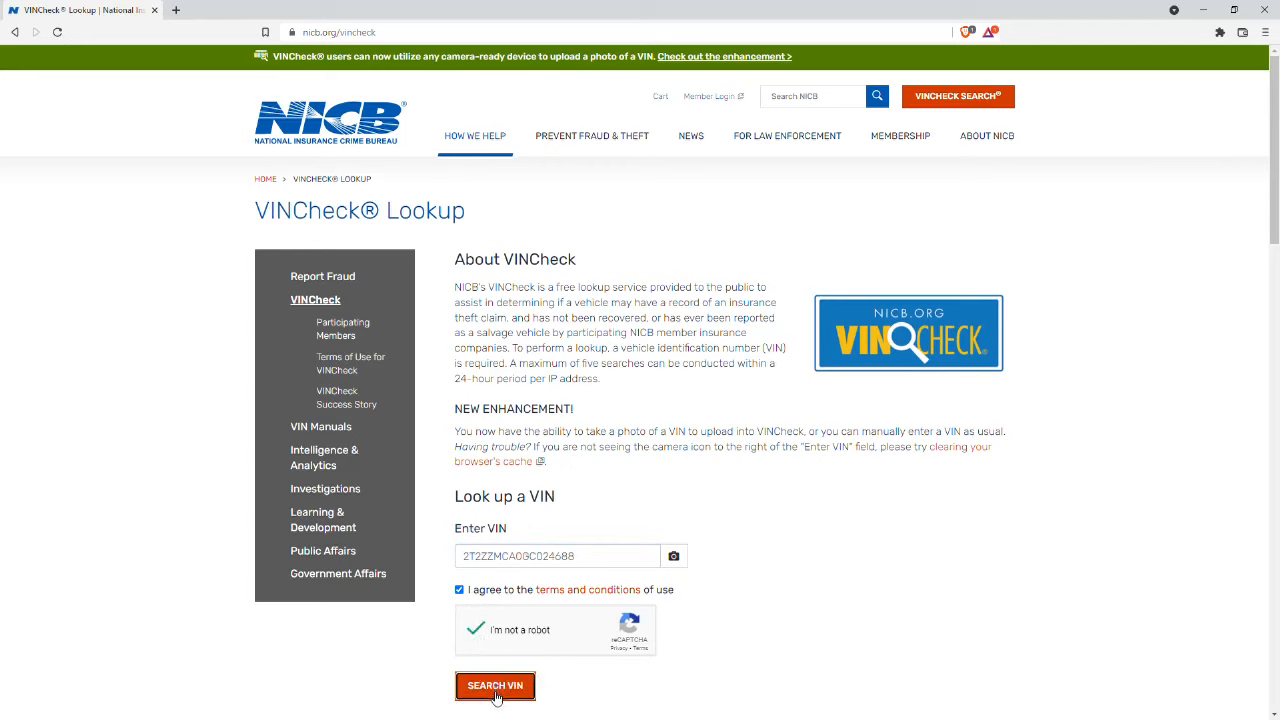
click(495, 685)
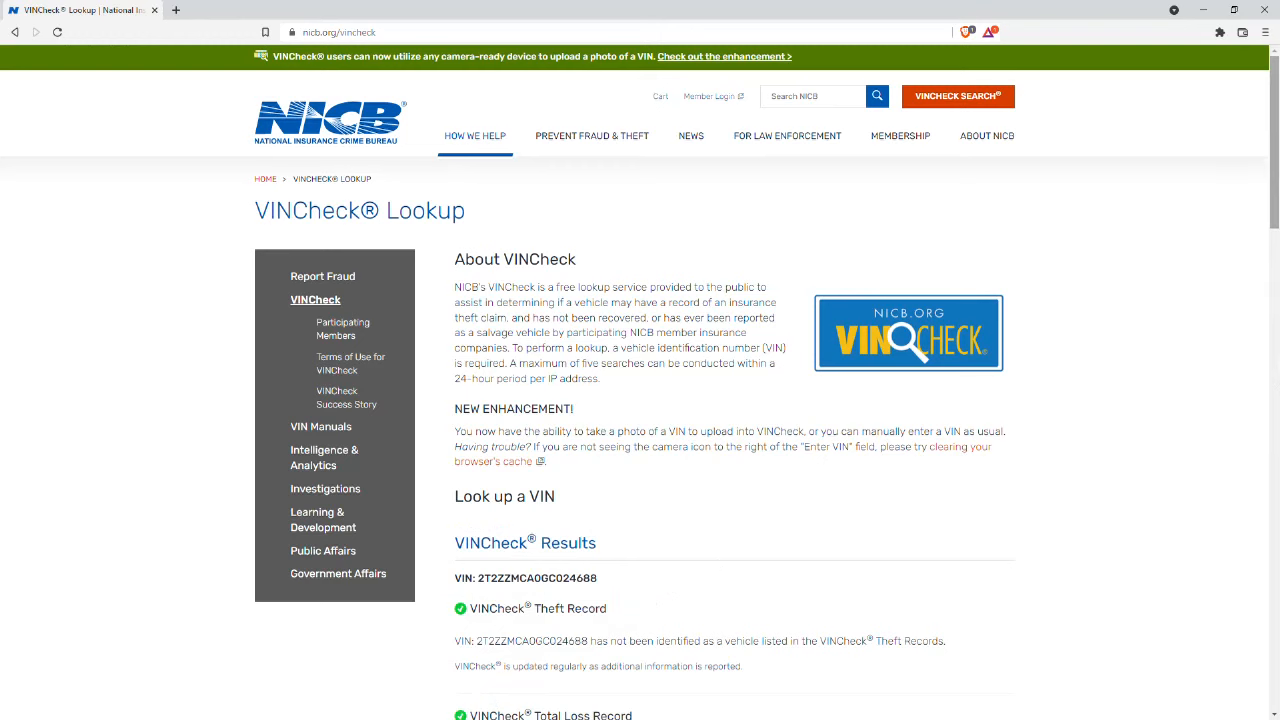
scroll(down, 3)
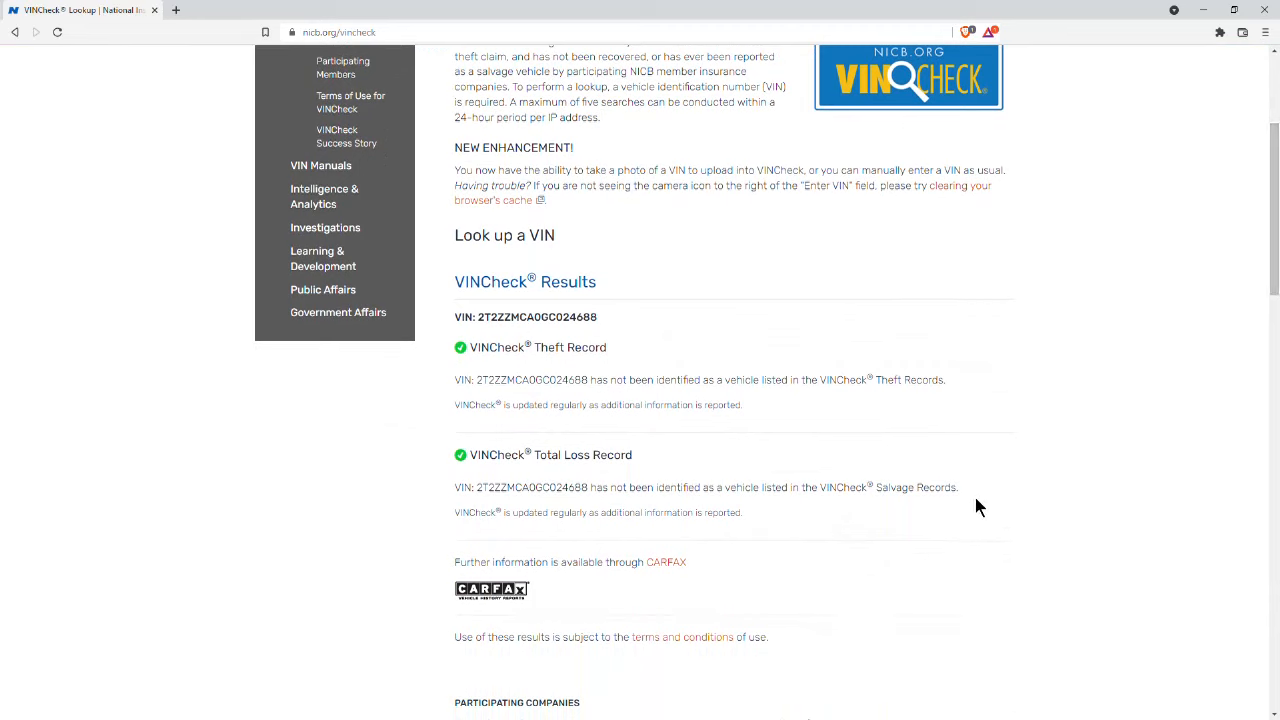
mouse_move(1030, 456)
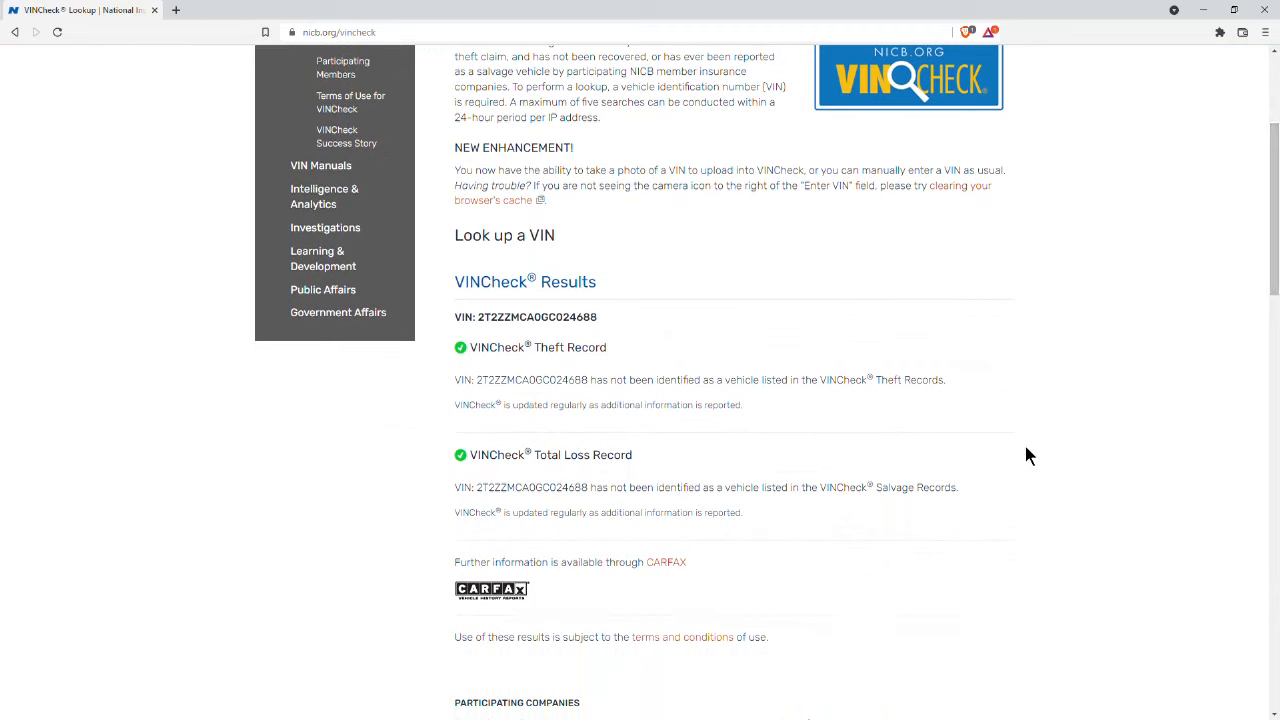
mouse_move(1218, 103)
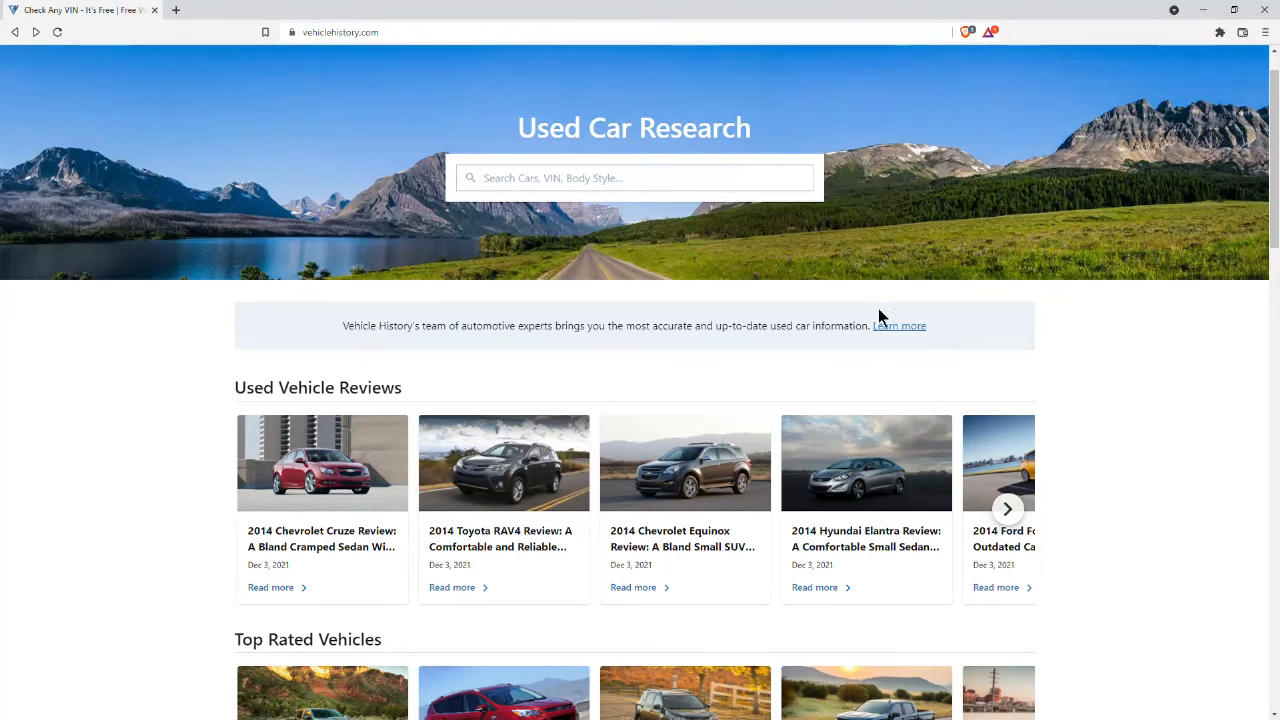
mouse_move(595, 178)
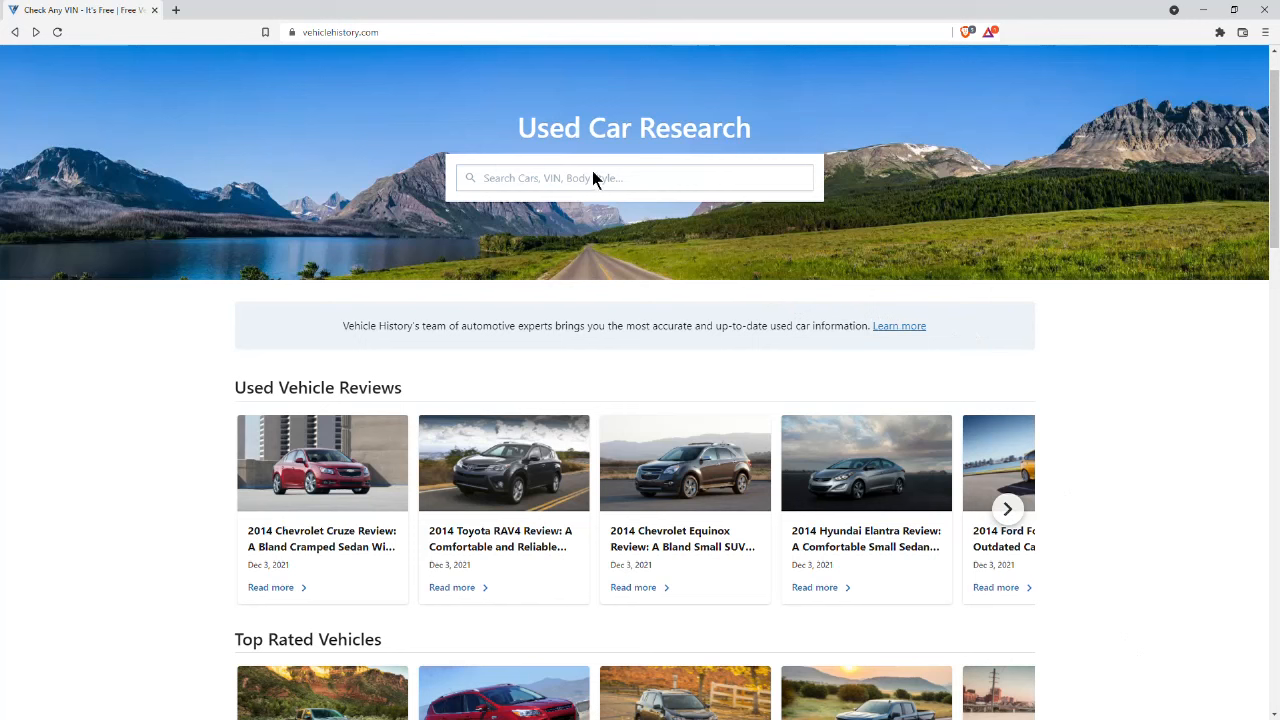
mouse_move(107, 203)
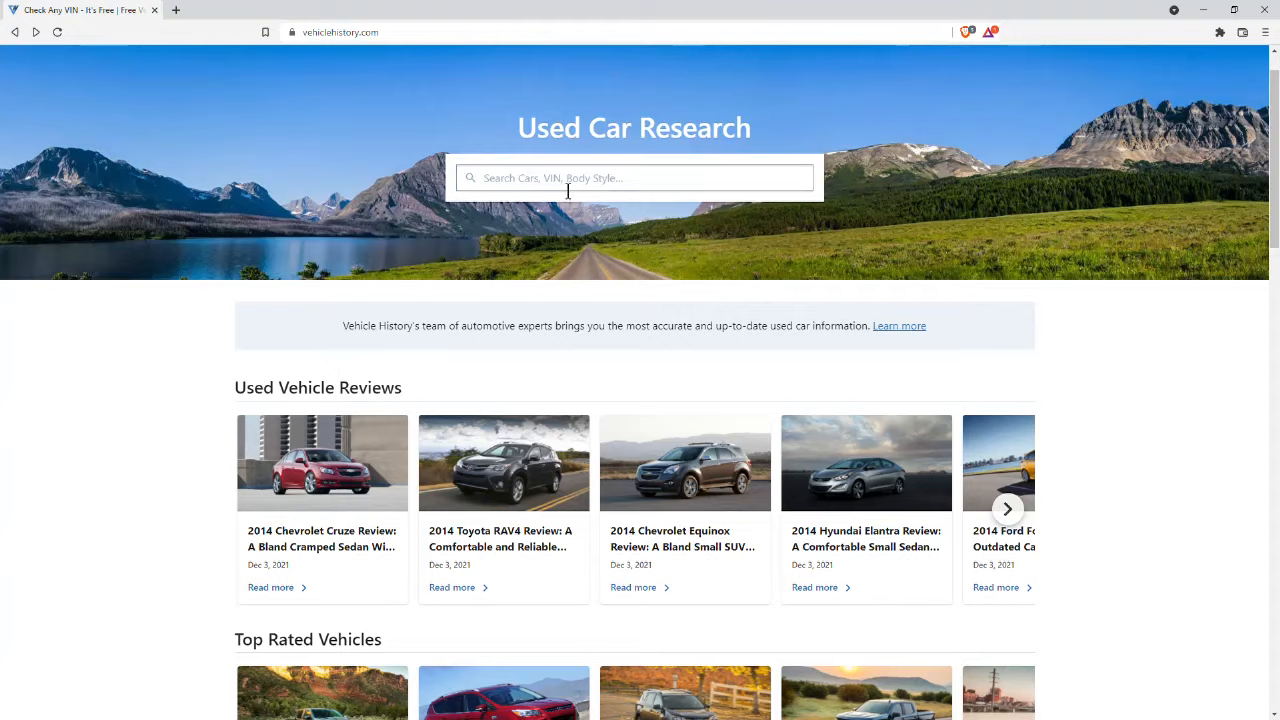
click(634, 177)
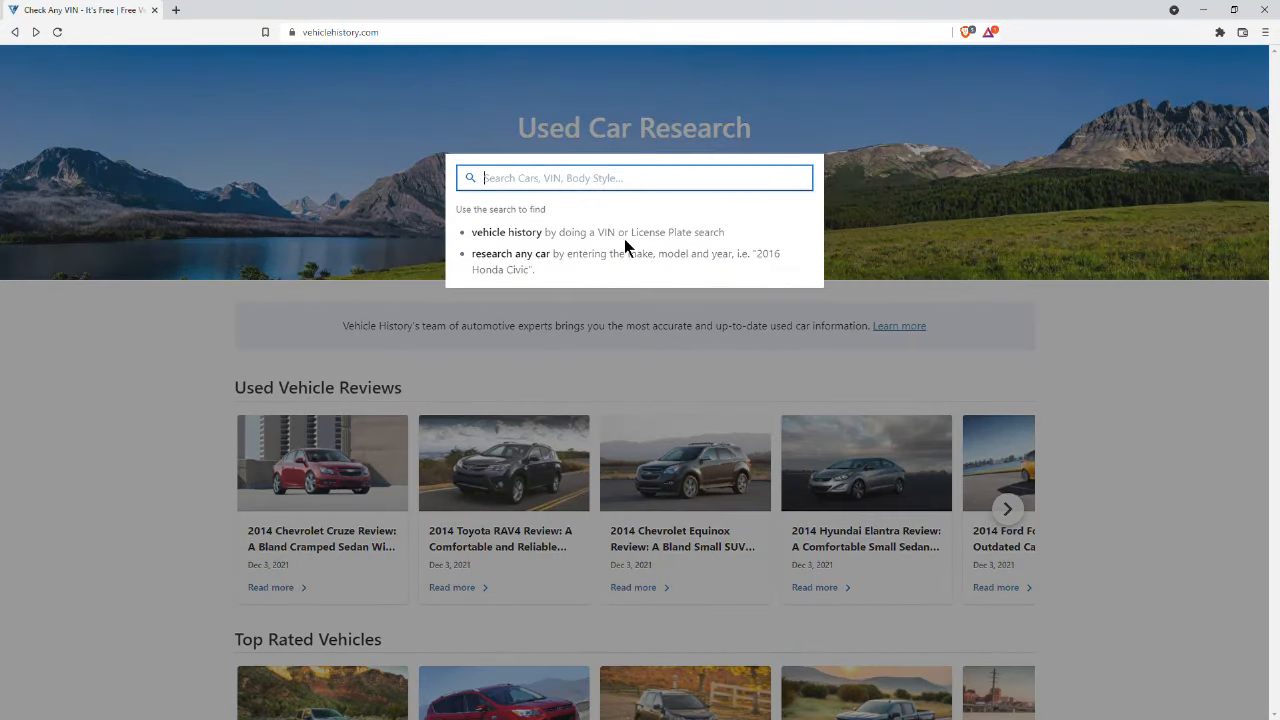
text(2T2ZZMCA0GC024688)
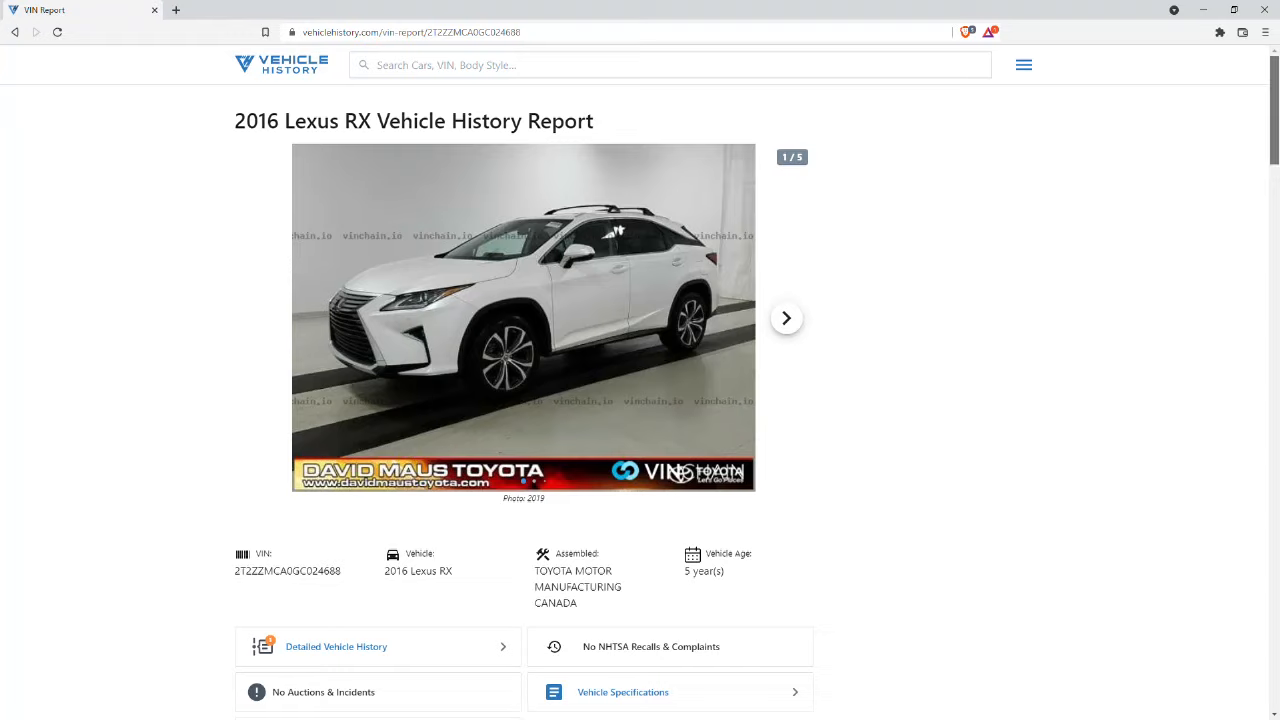
scroll(down, 3)
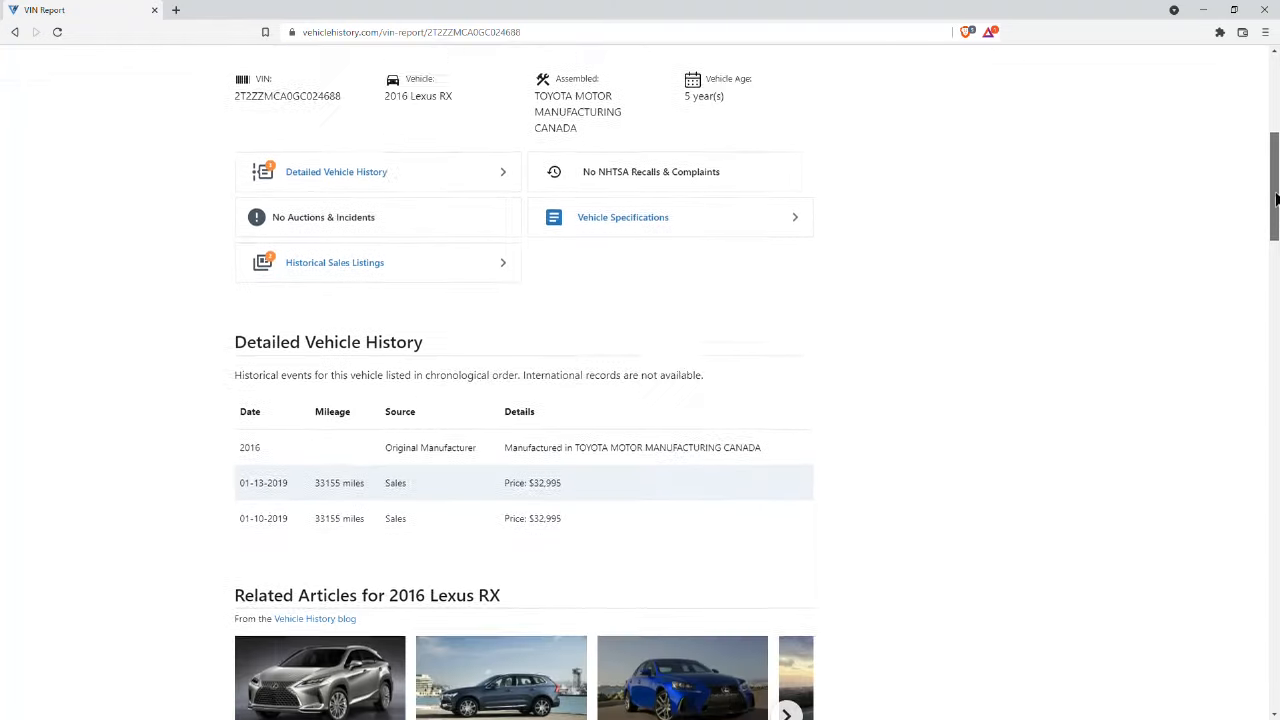
scroll(down, 3)
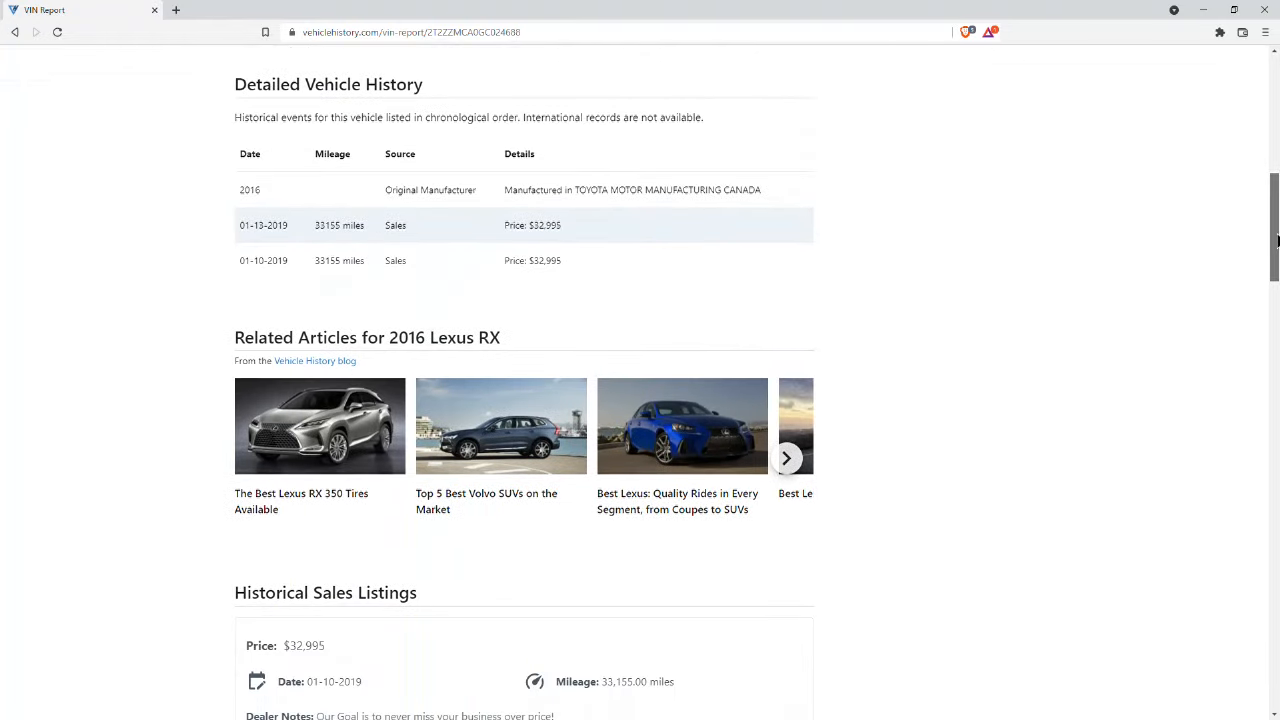
scroll(down, 3)
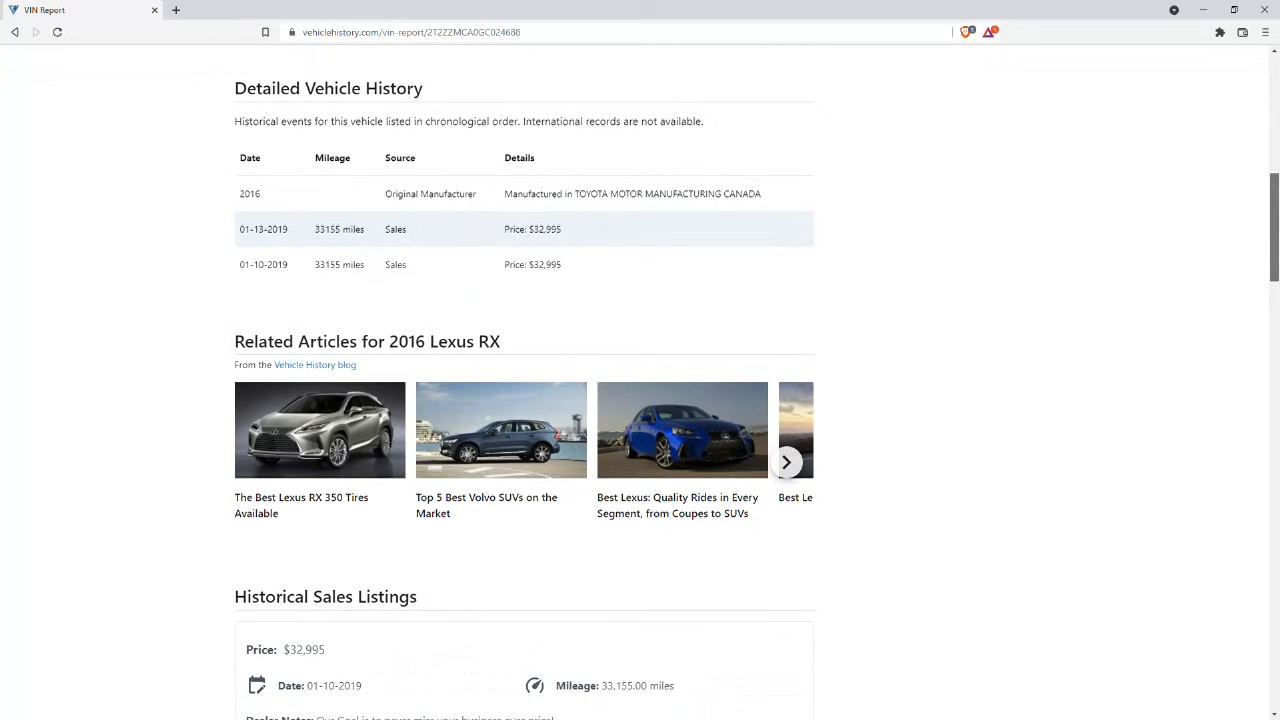
scroll(down, 3)
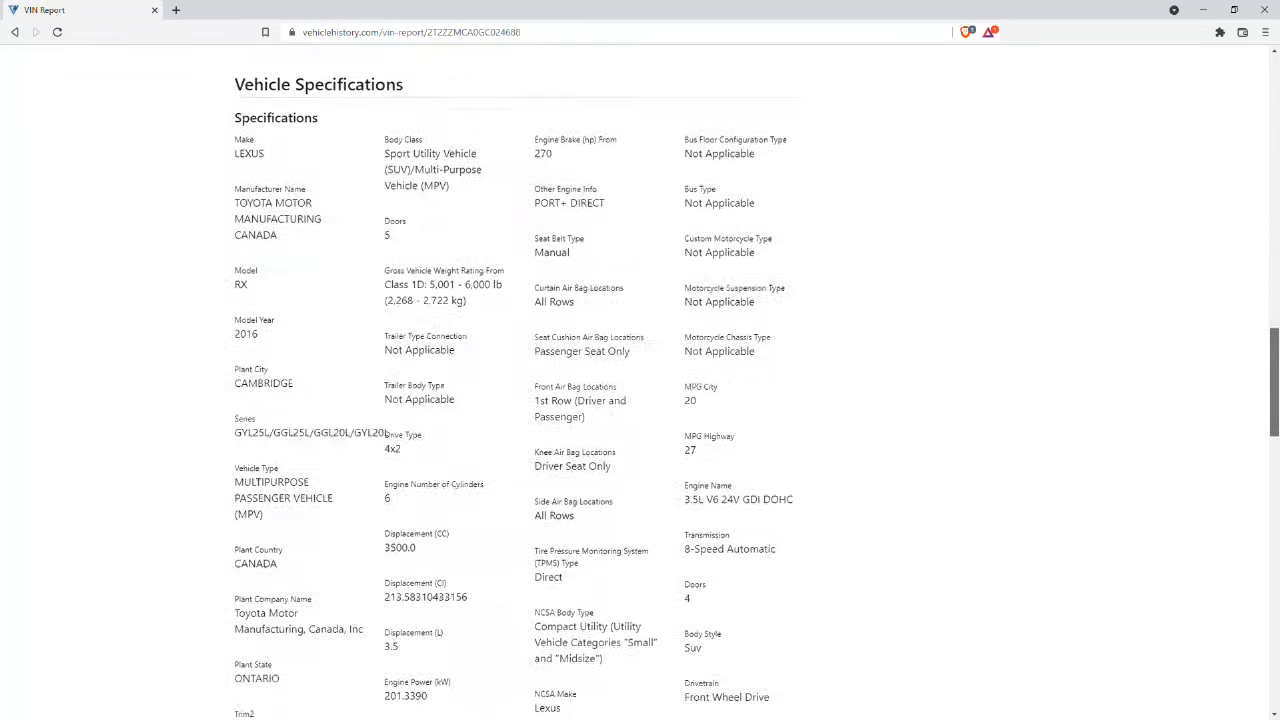
scroll(up, 3)
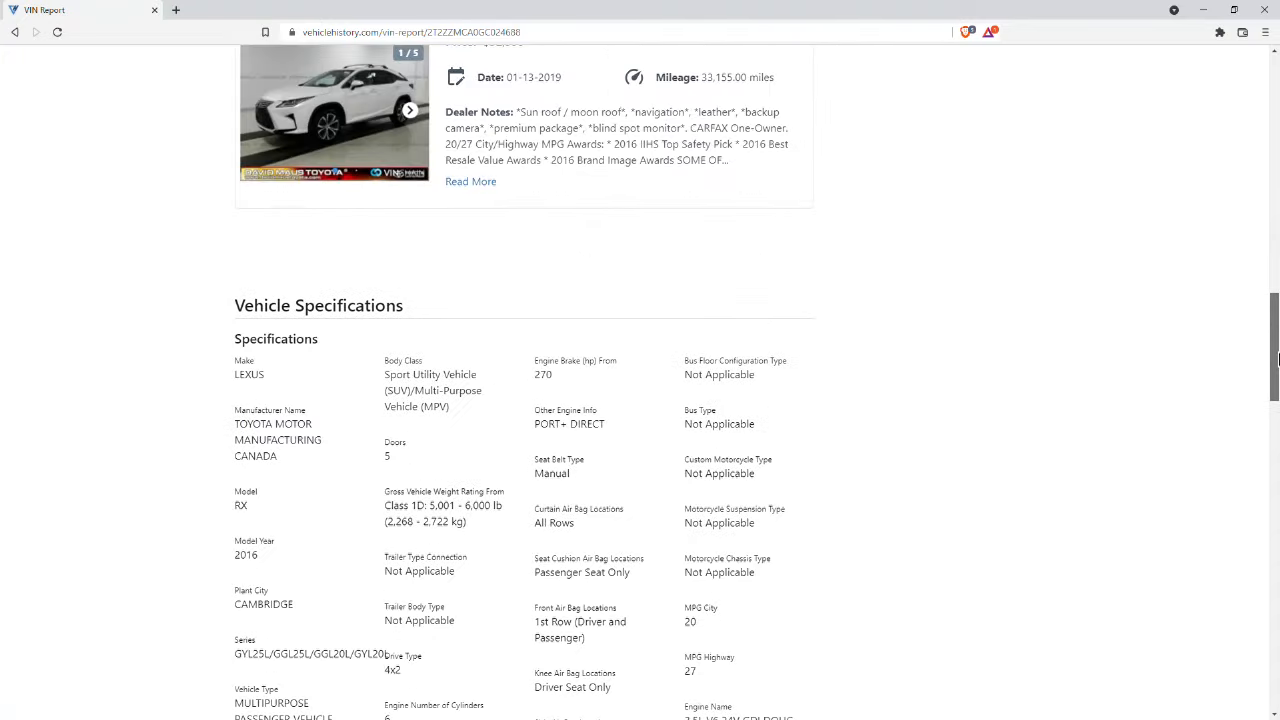
scroll(down, 3)
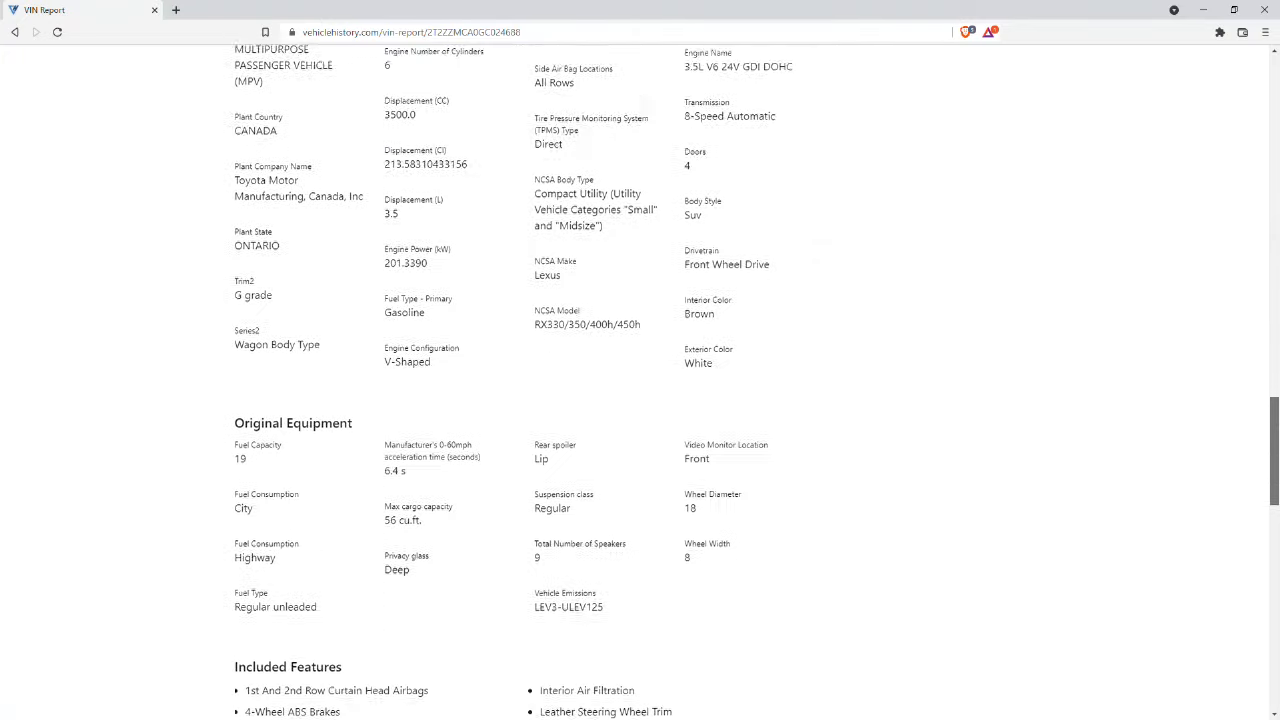
scroll(down, 3)
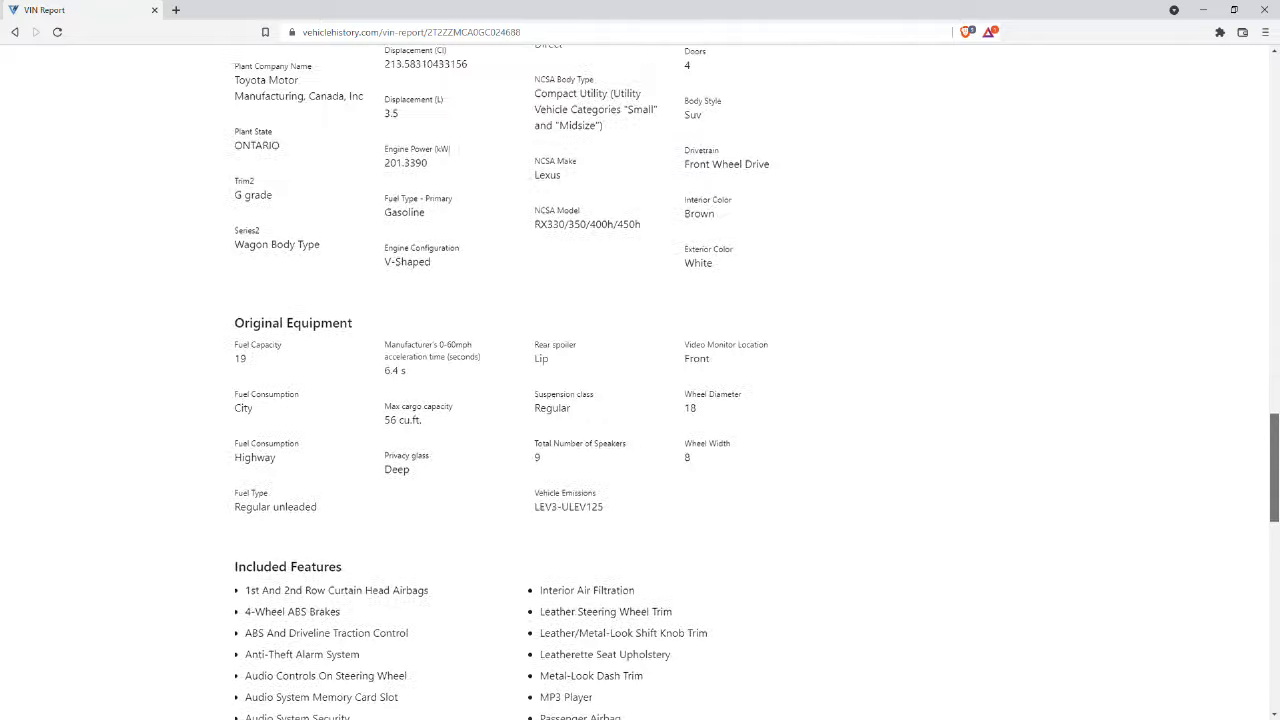
scroll(down, 3)
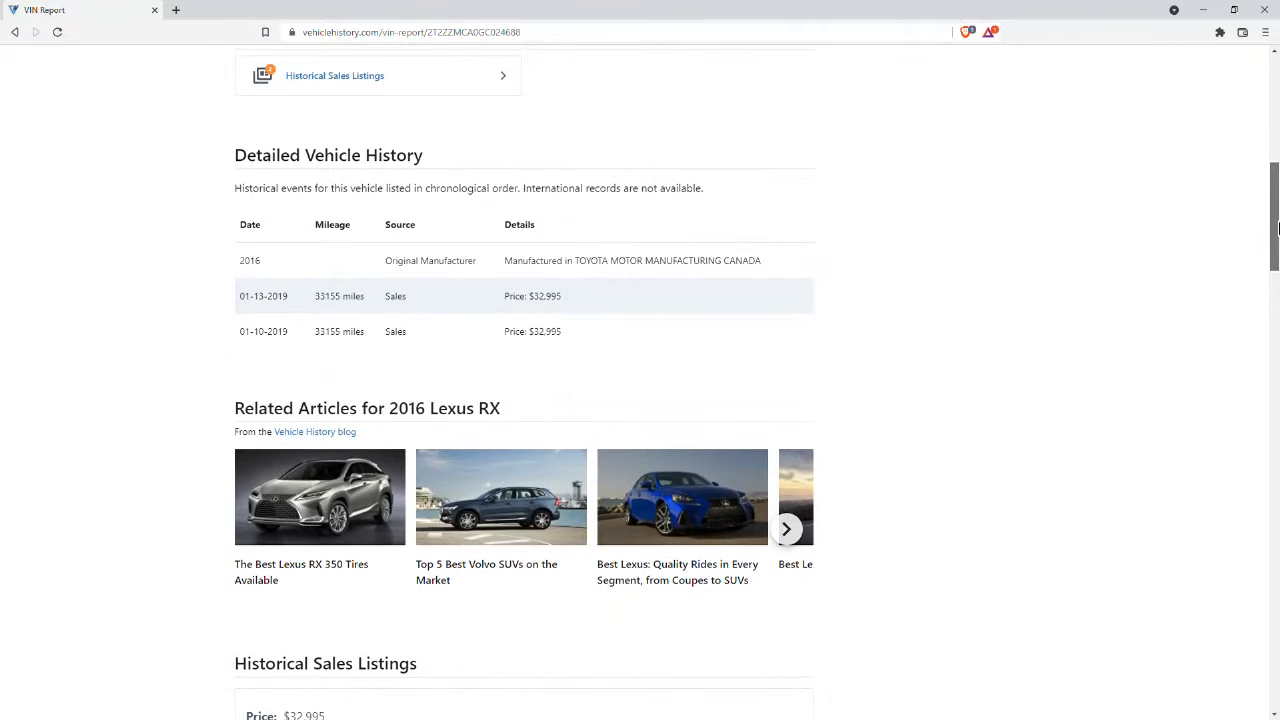
scroll(up, 3)
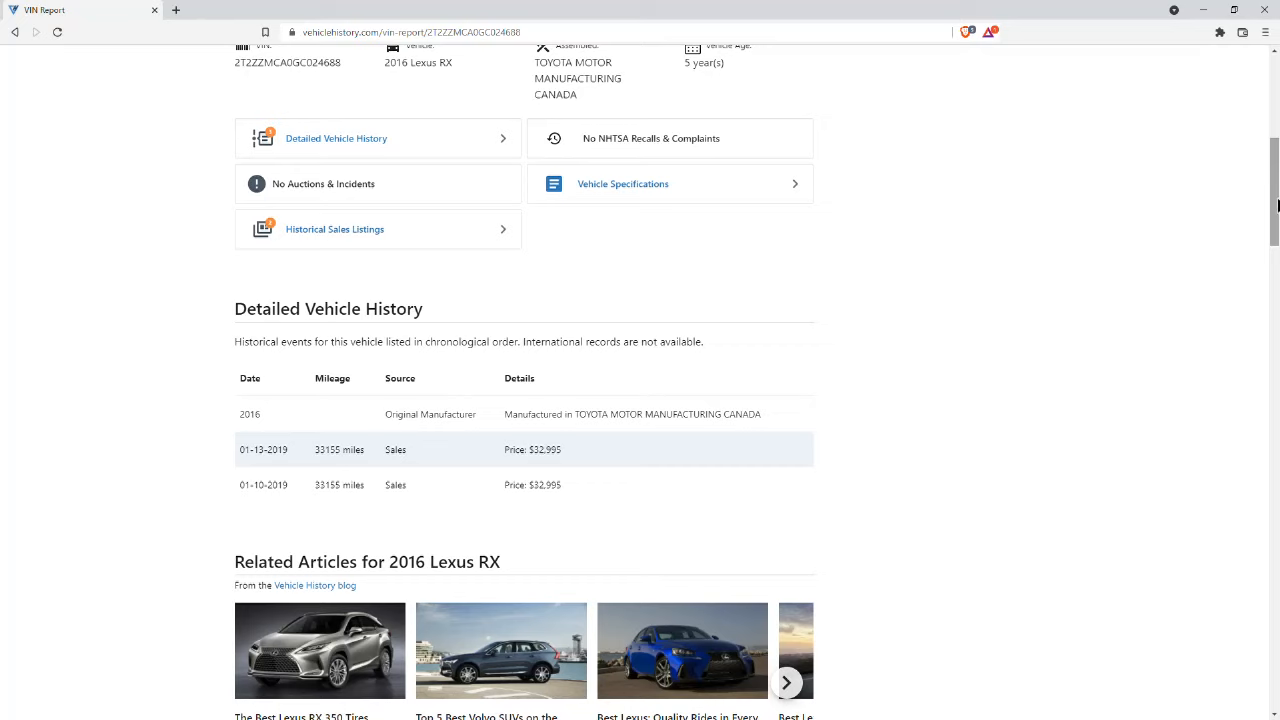
mouse_move(1135, 246)
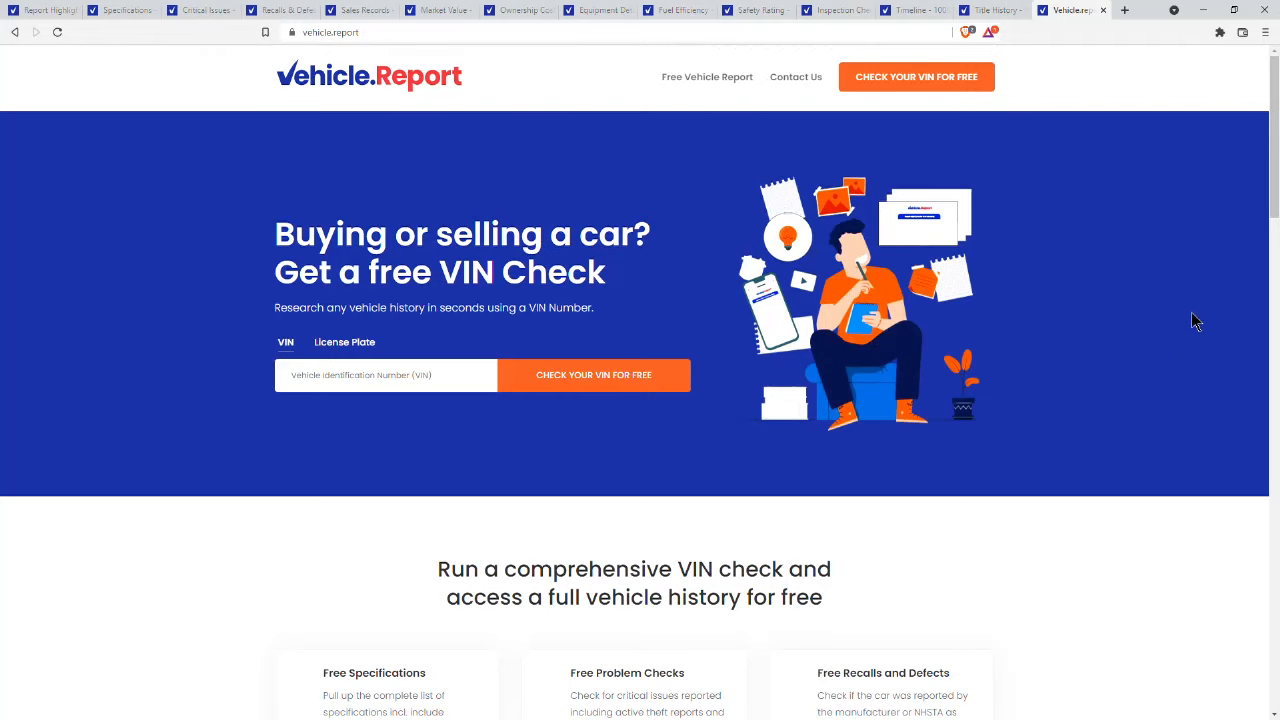
mouse_move(1086, 401)
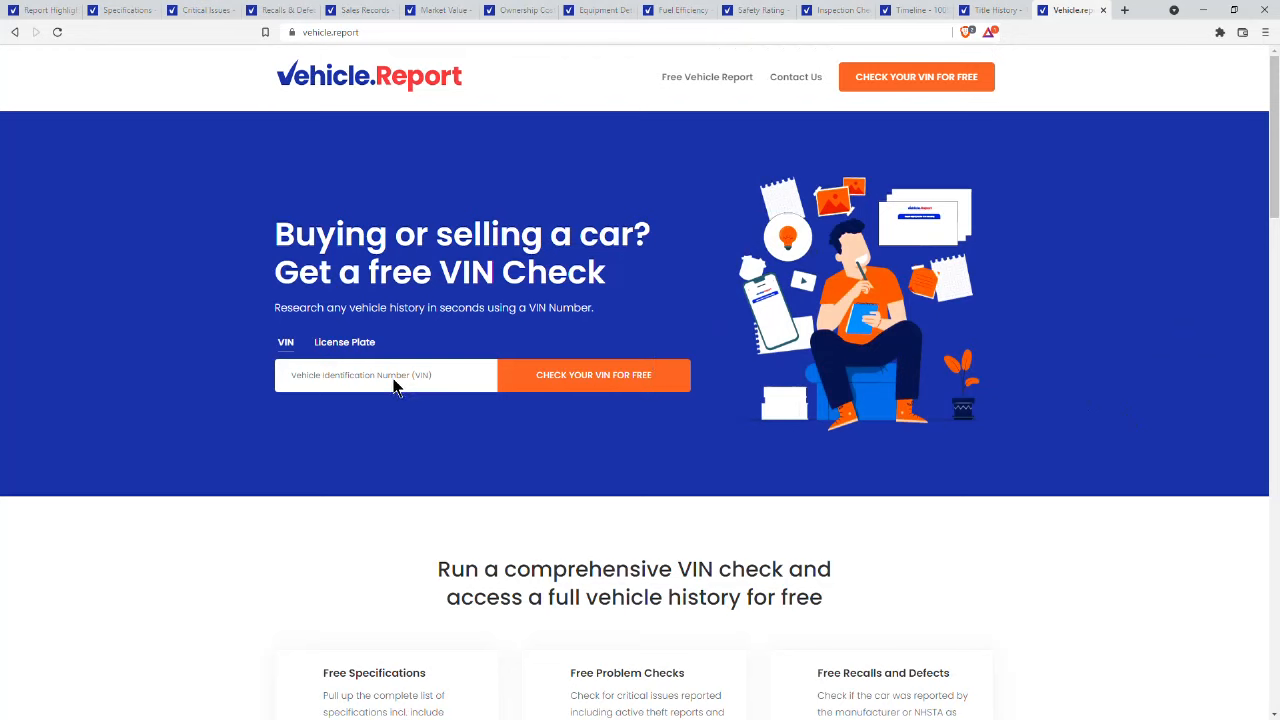
mouse_move(648, 46)
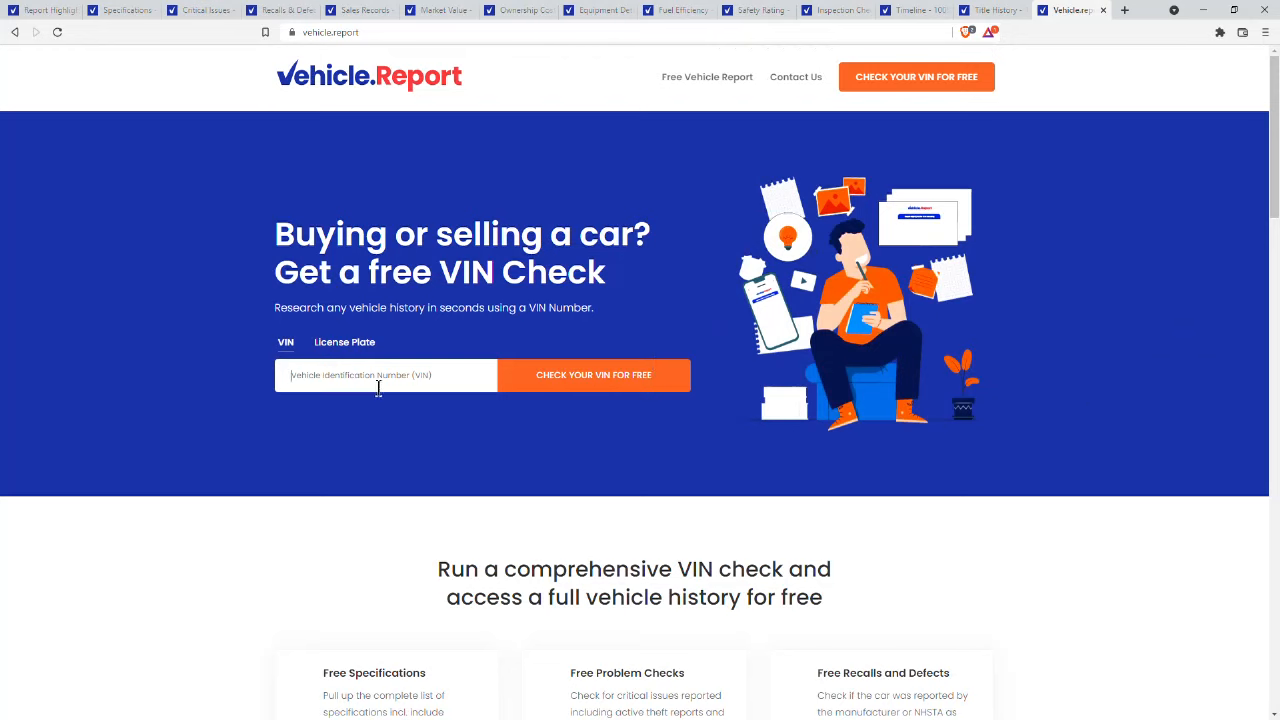
mouse_move(433, 452)
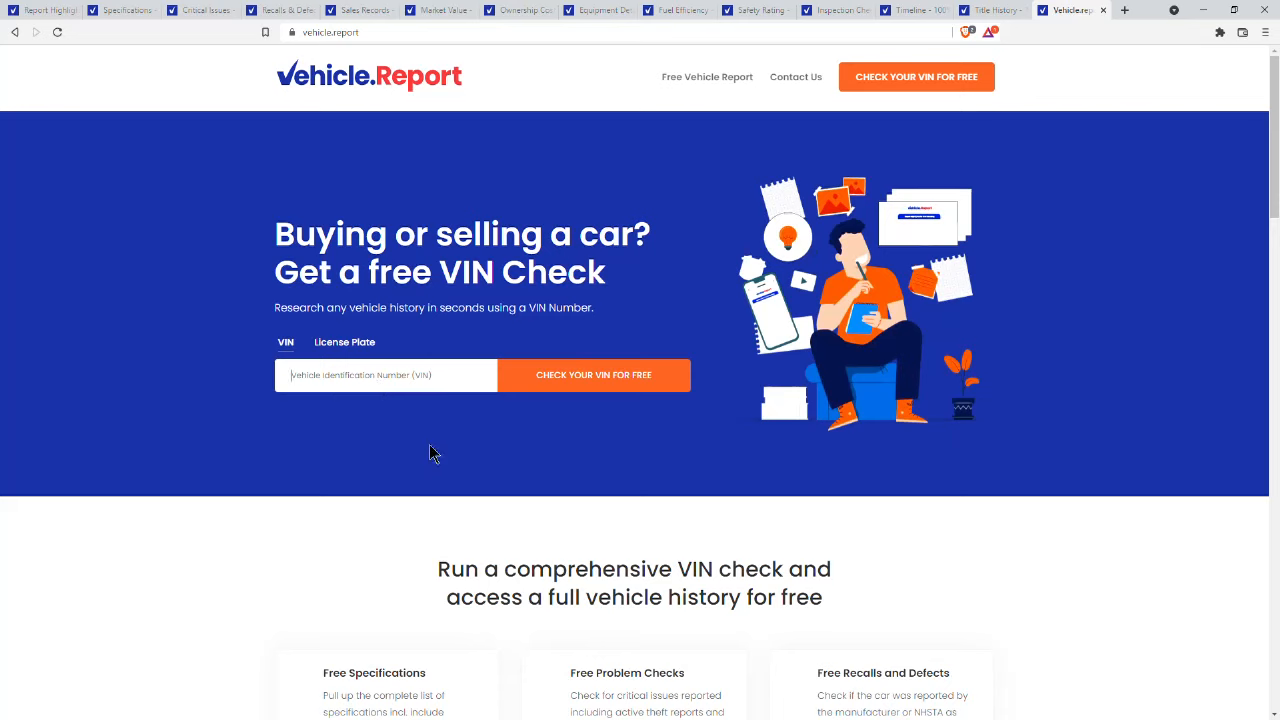
text(2T2ZZMCA0GC024688)
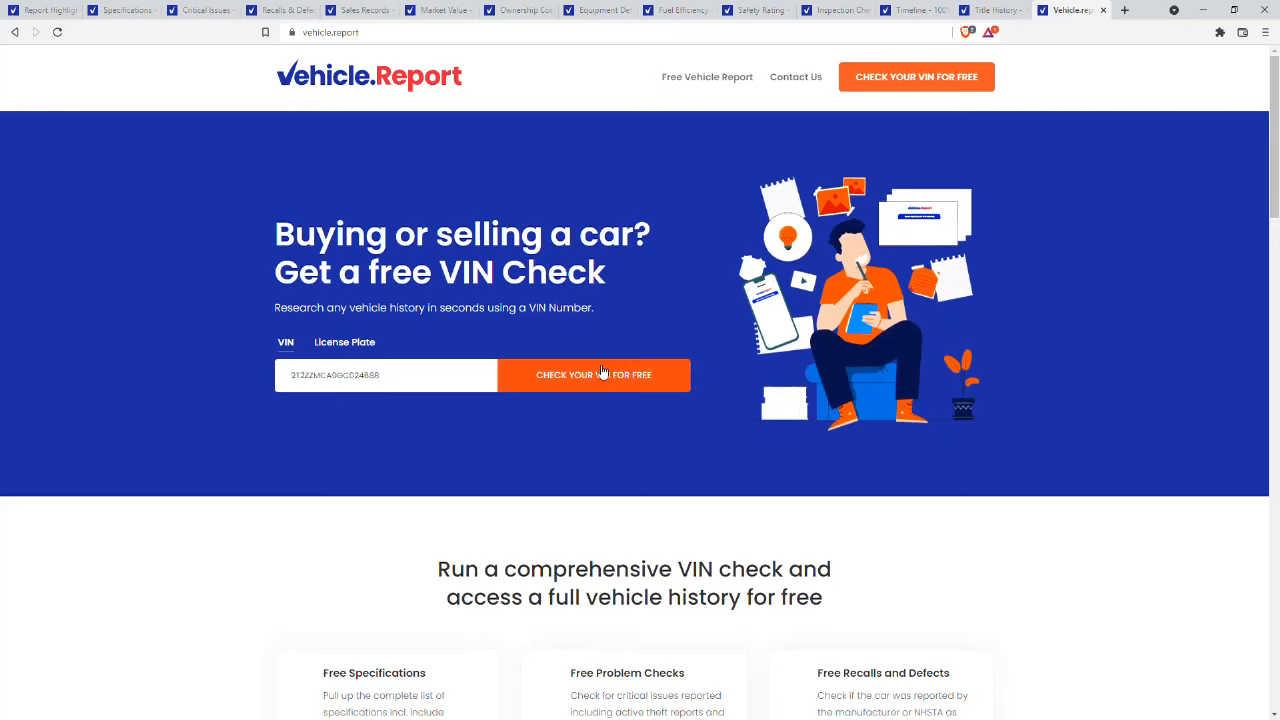
click(593, 375)
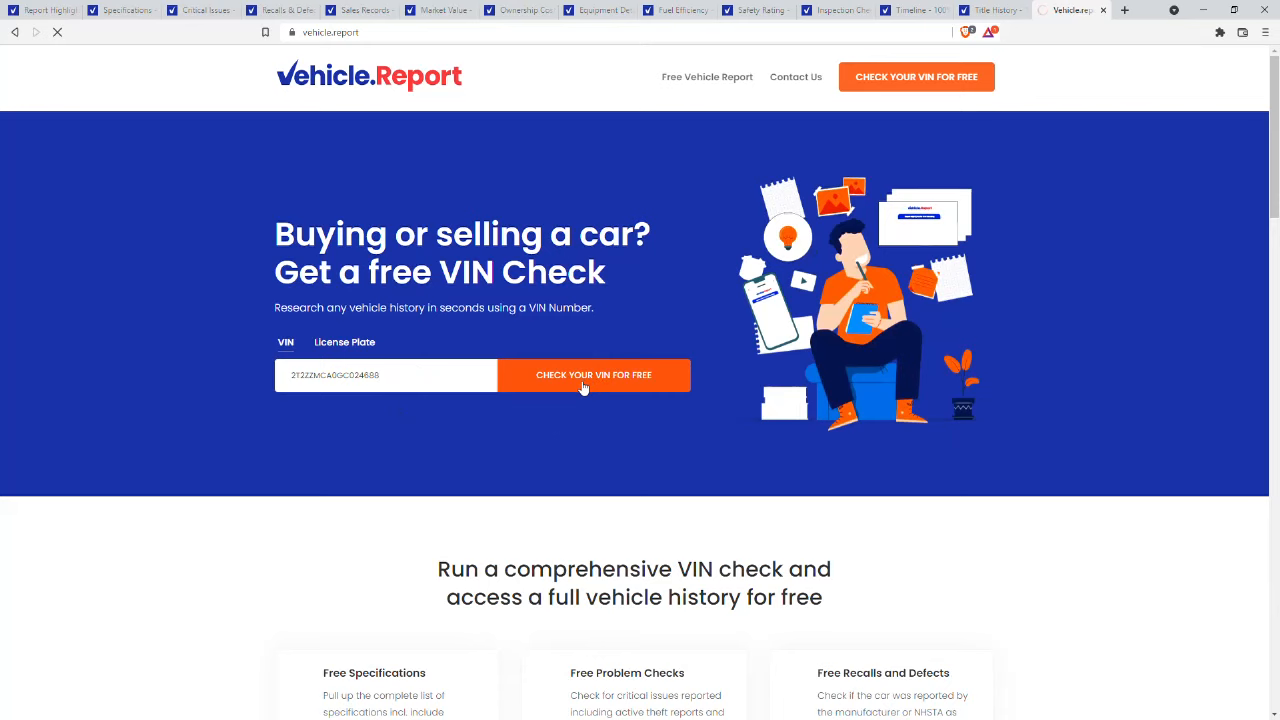
click(593, 375)
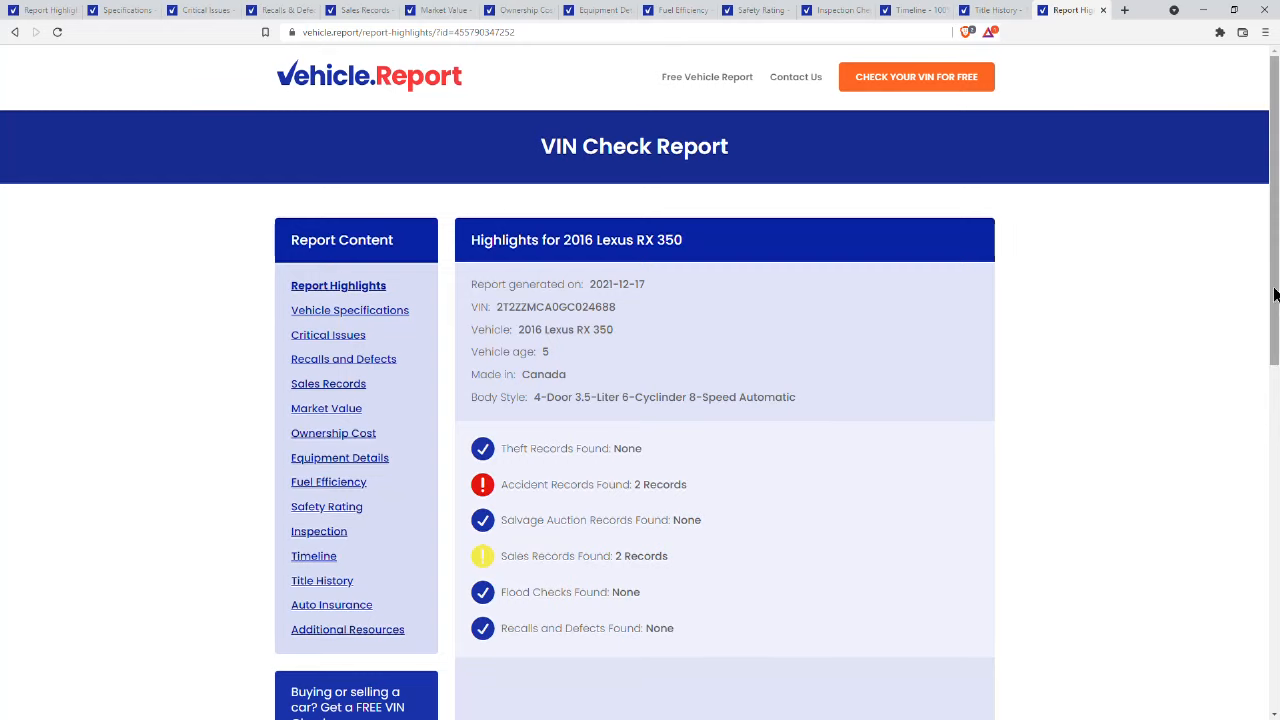
scroll(down, 3)
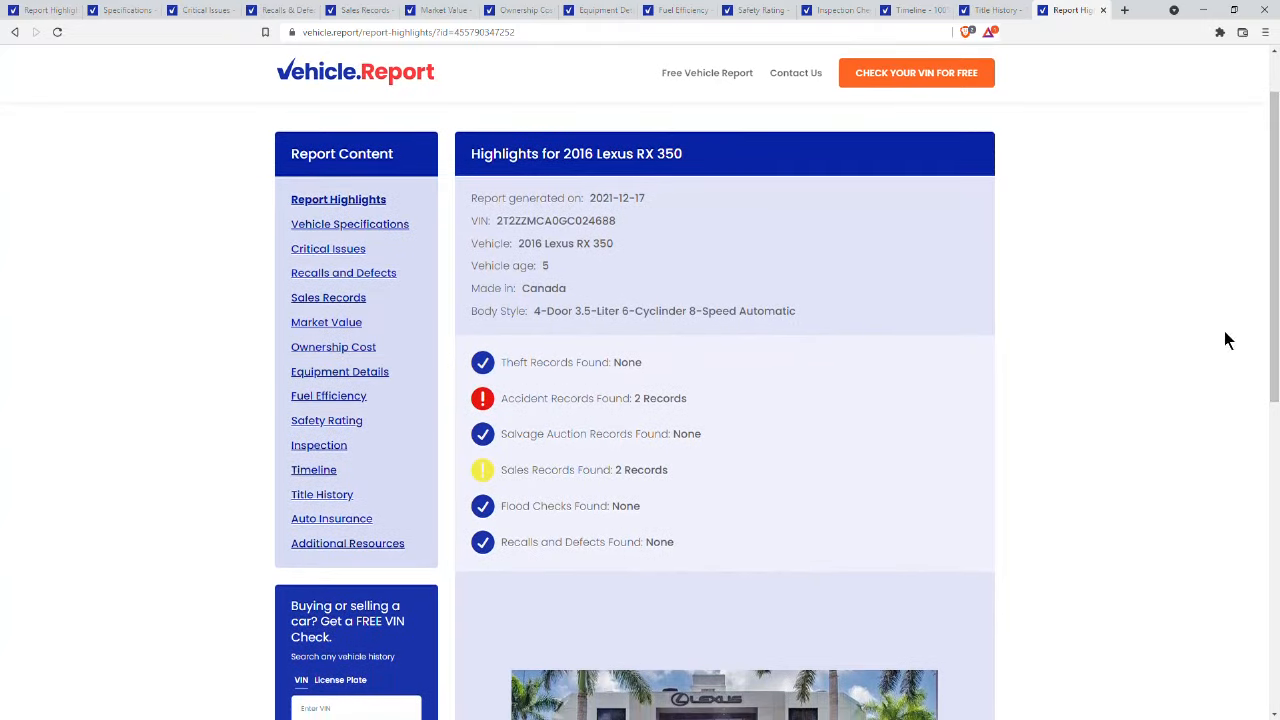
mouse_move(892, 332)
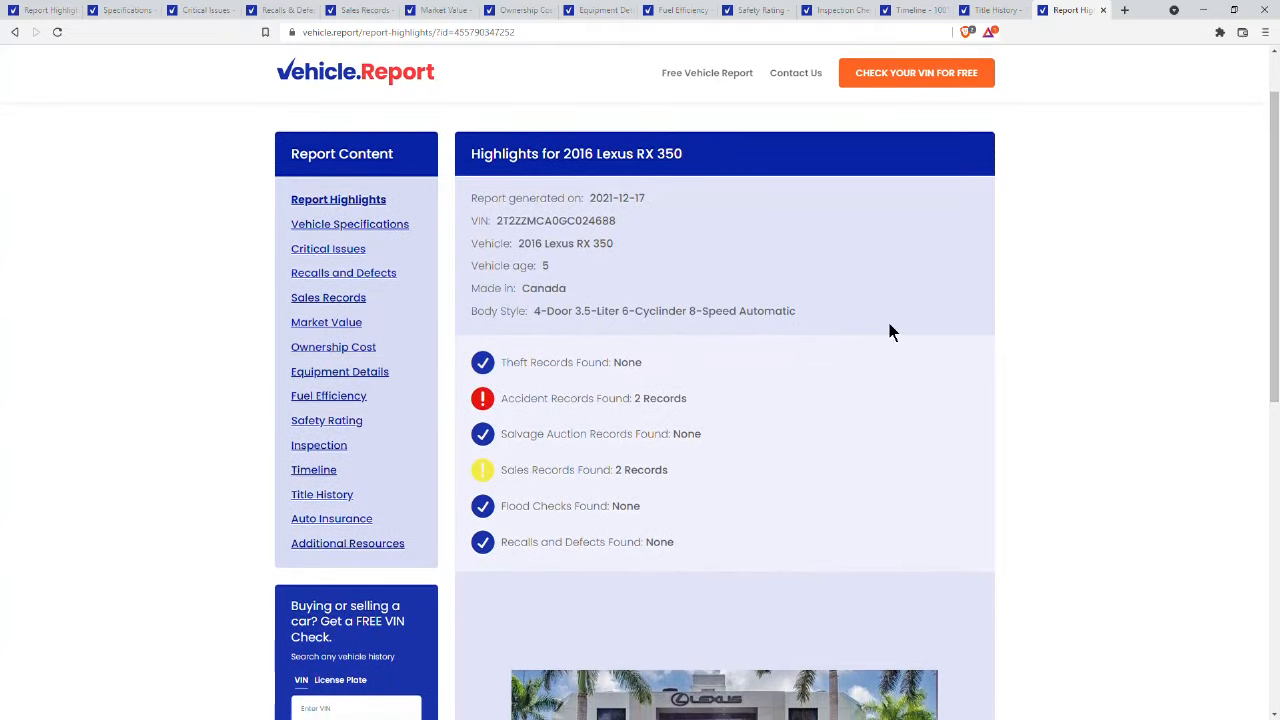
mouse_move(519, 393)
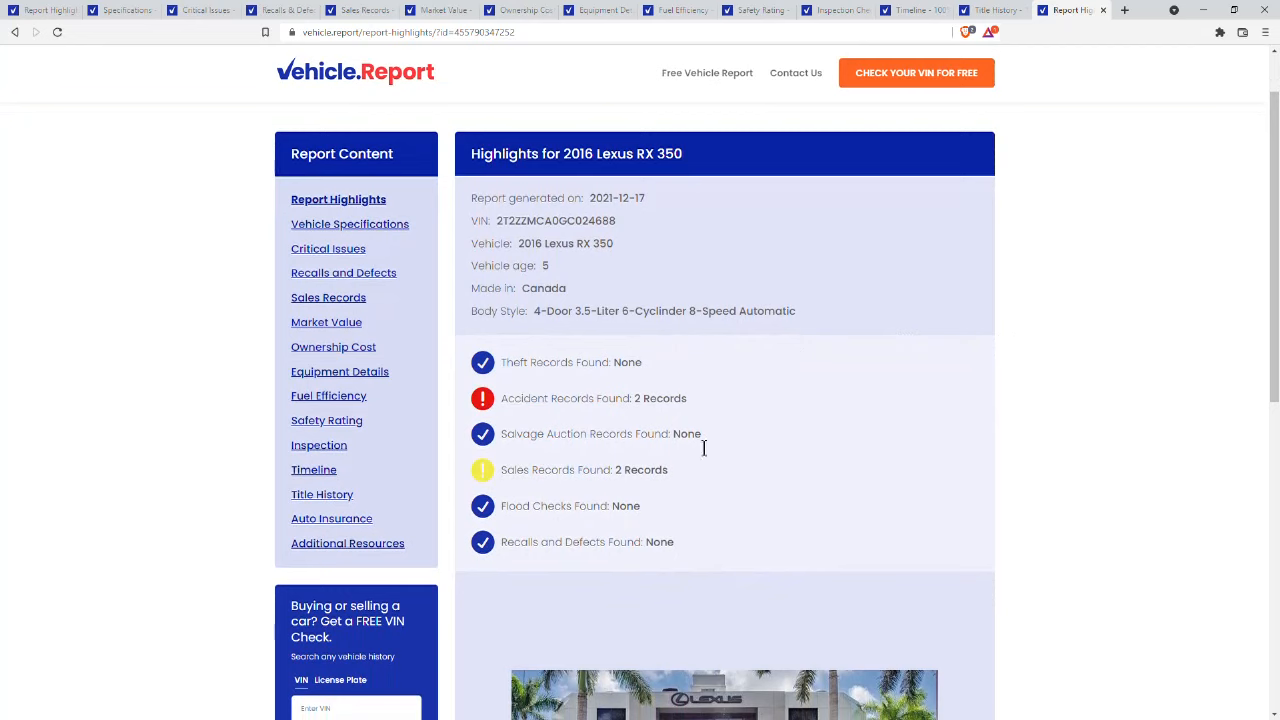
mouse_move(585, 388)
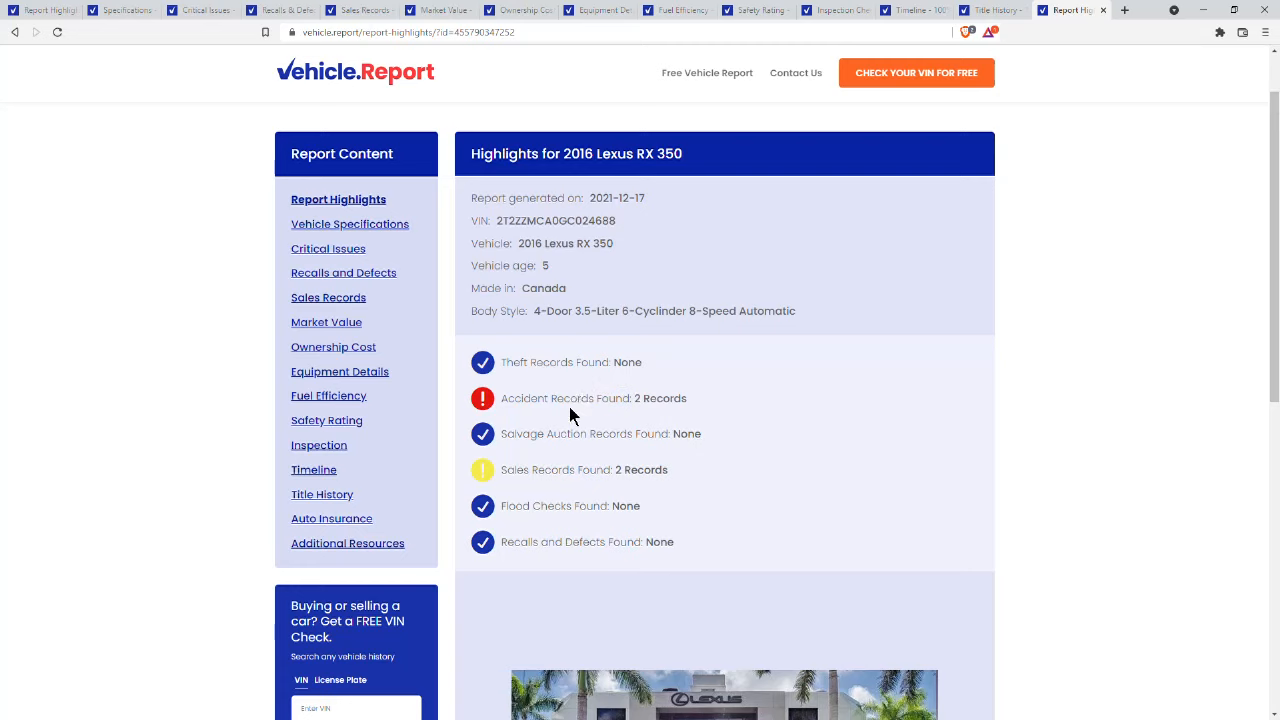
mouse_move(668, 462)
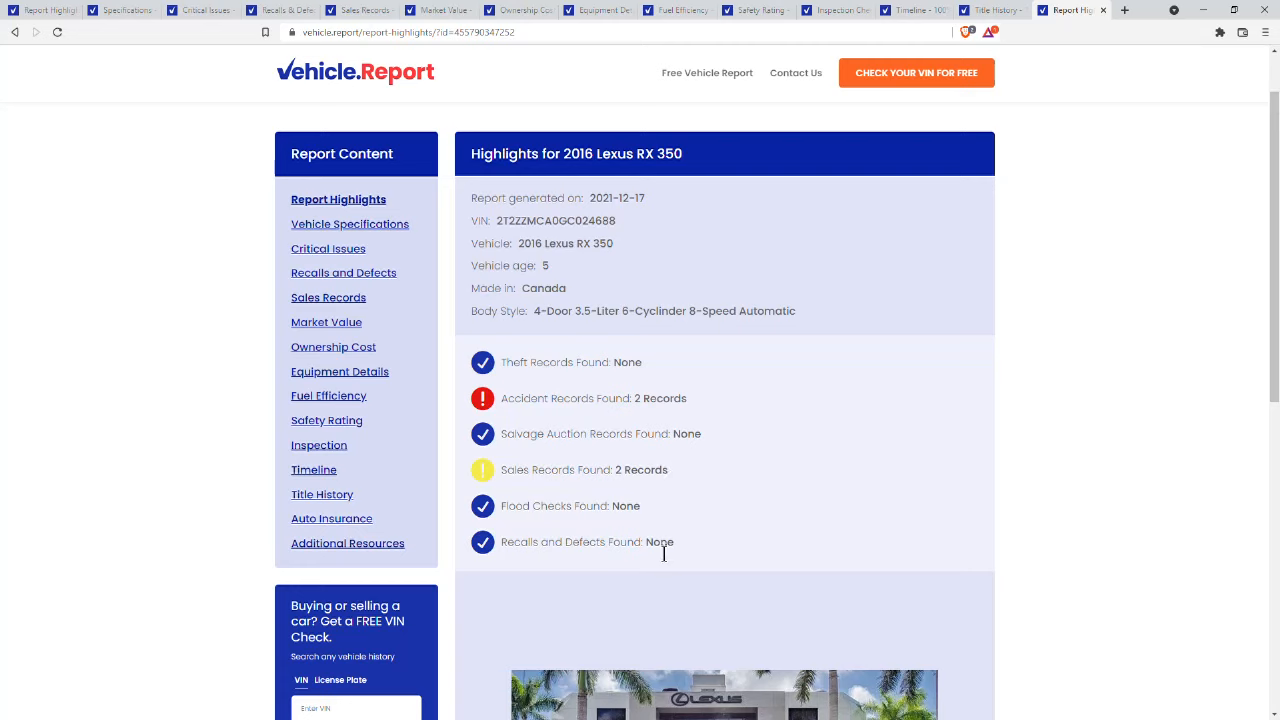
mouse_move(435, 290)
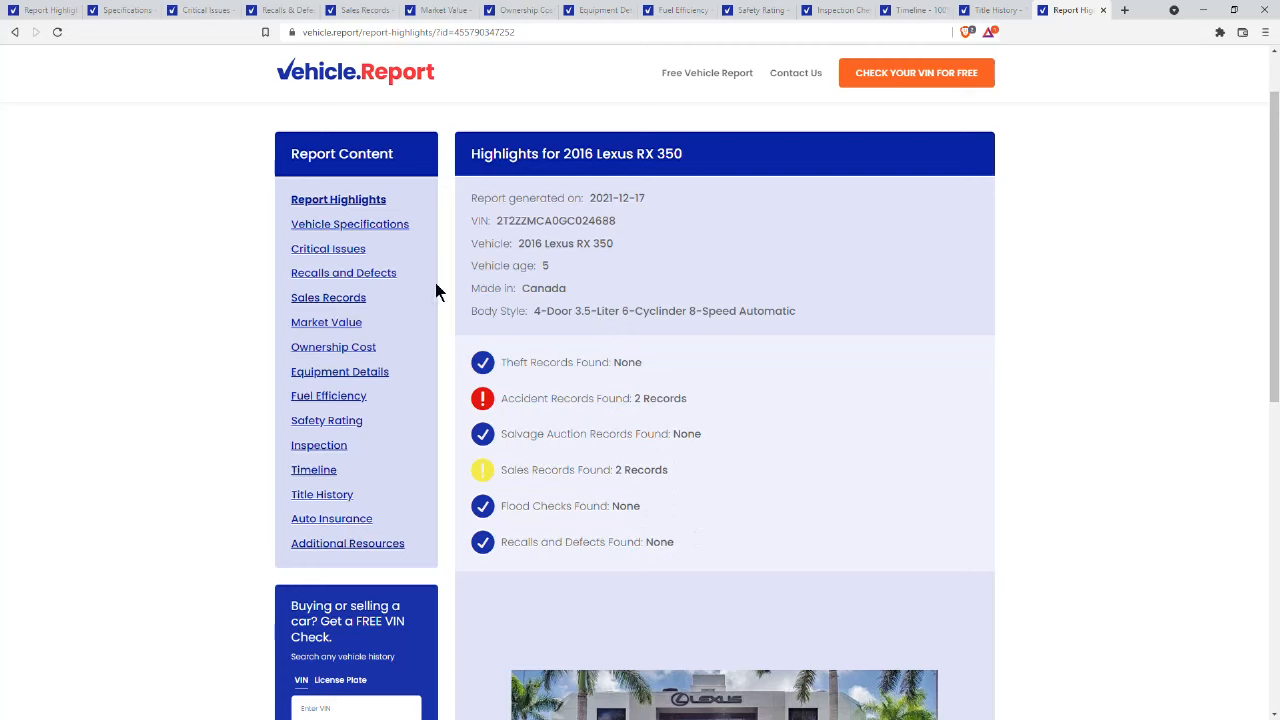
mouse_move(367, 224)
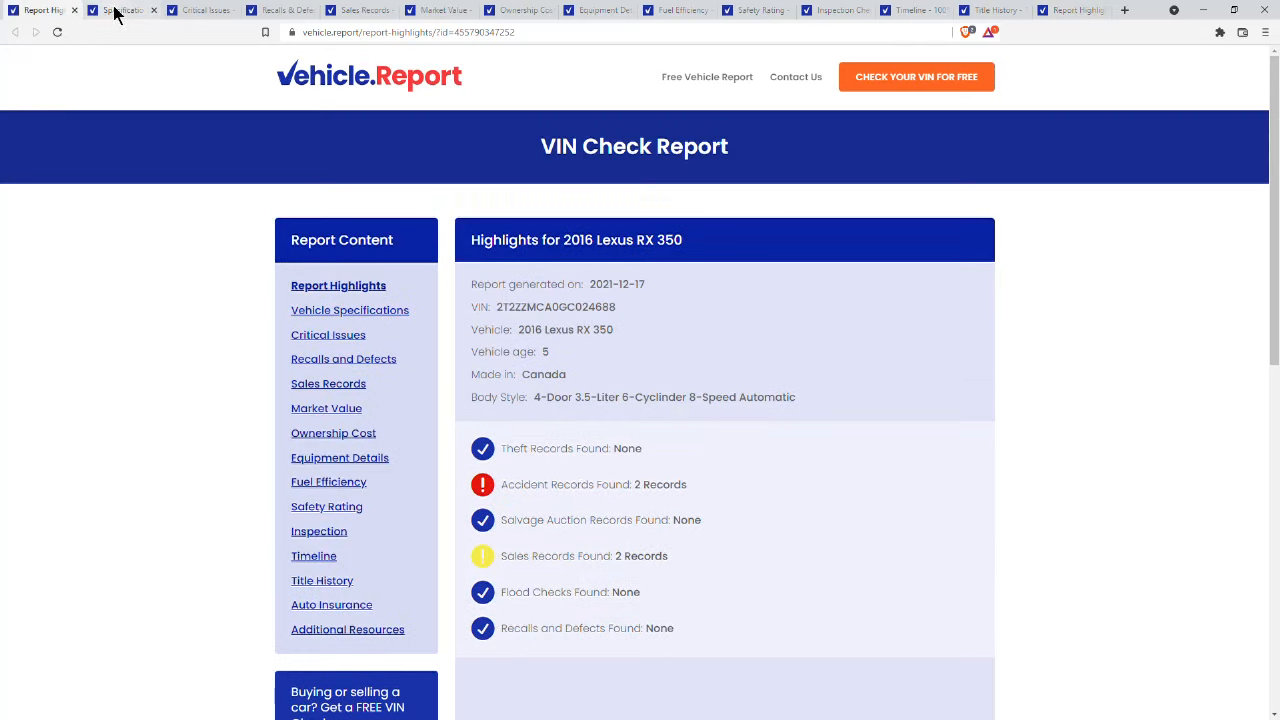
Step: Open the Specifications section and scroll through the Lexus RX 350 specs table
click(349, 310)
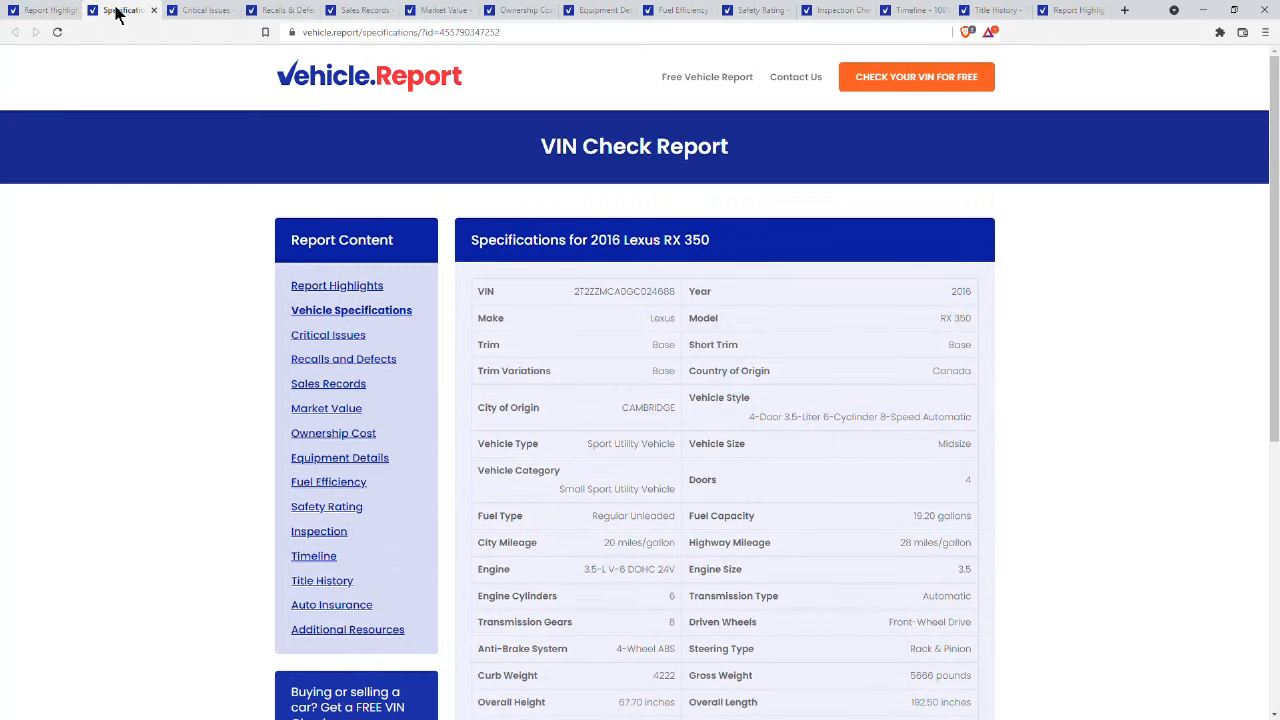
mouse_move(1033, 279)
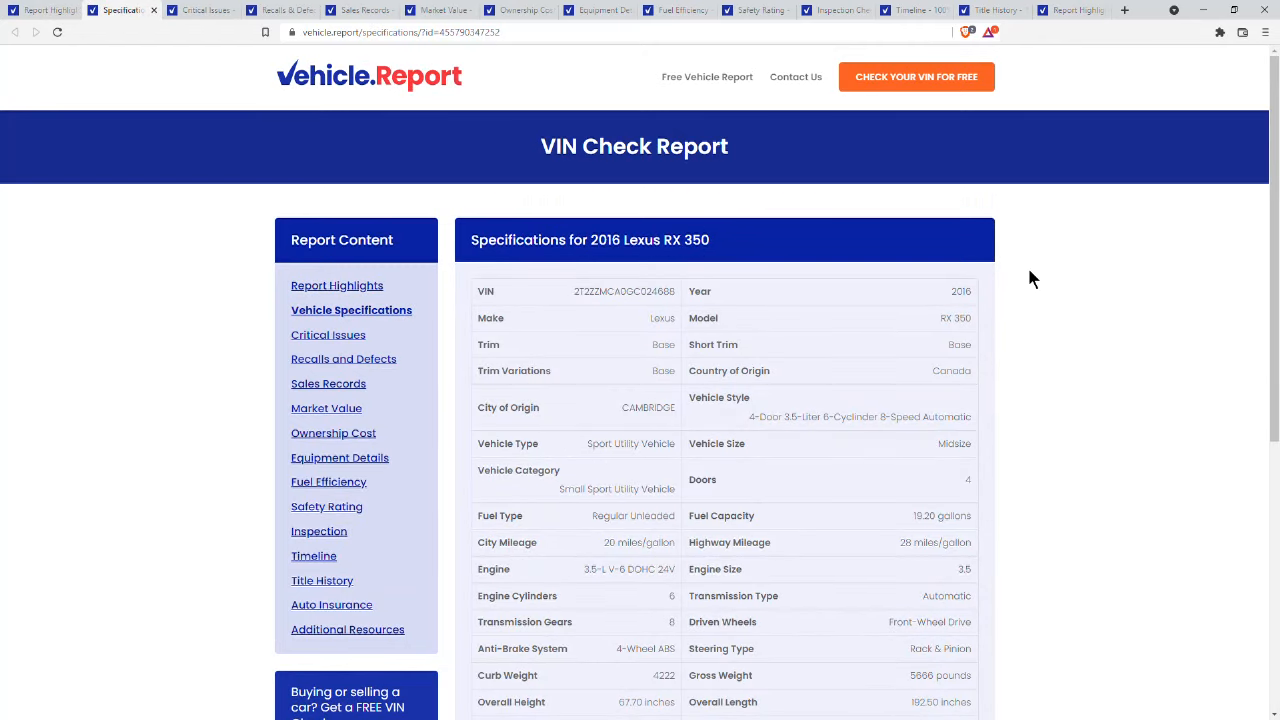
scroll(down, 3)
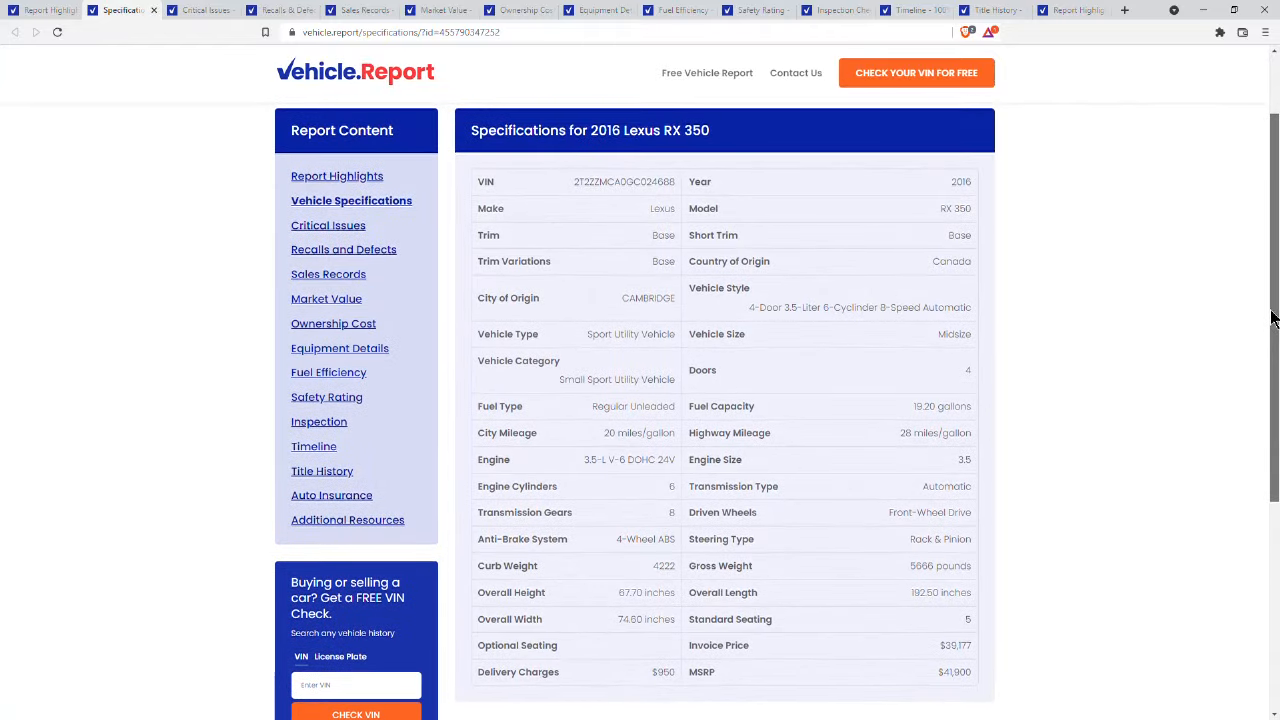
scroll(down, 3)
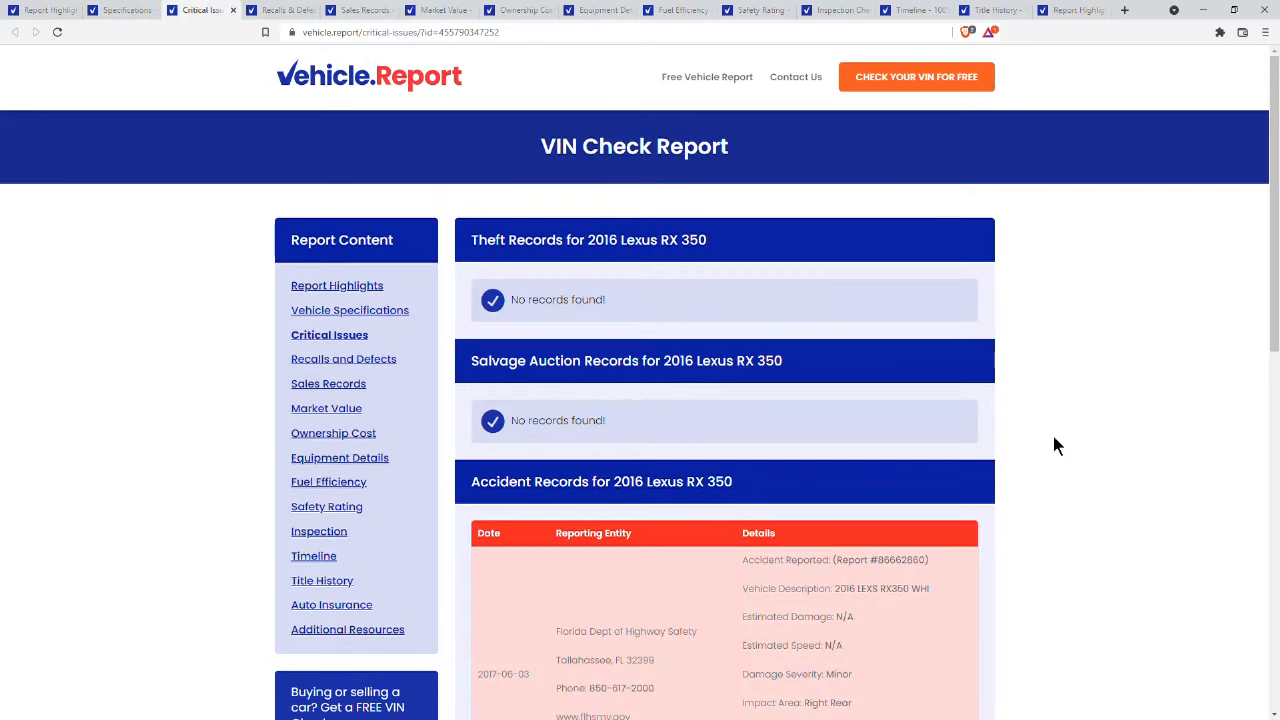
scroll(down, 3)
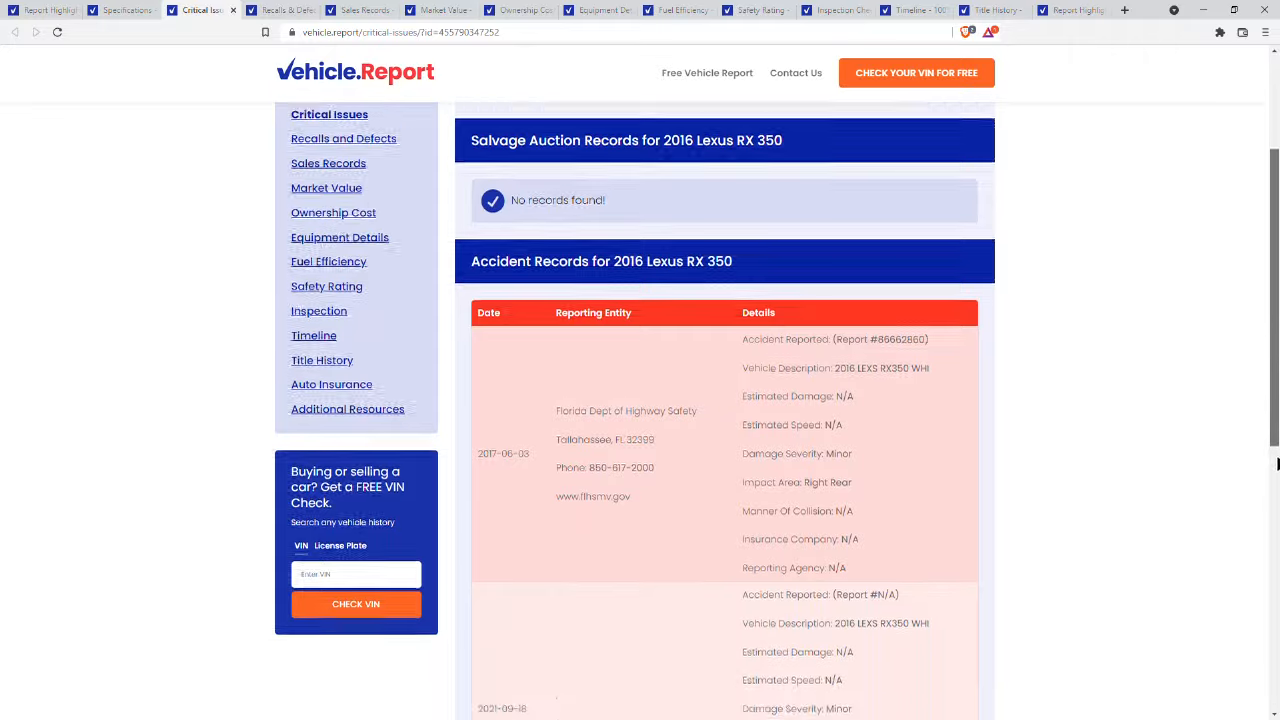
scroll(down, 3)
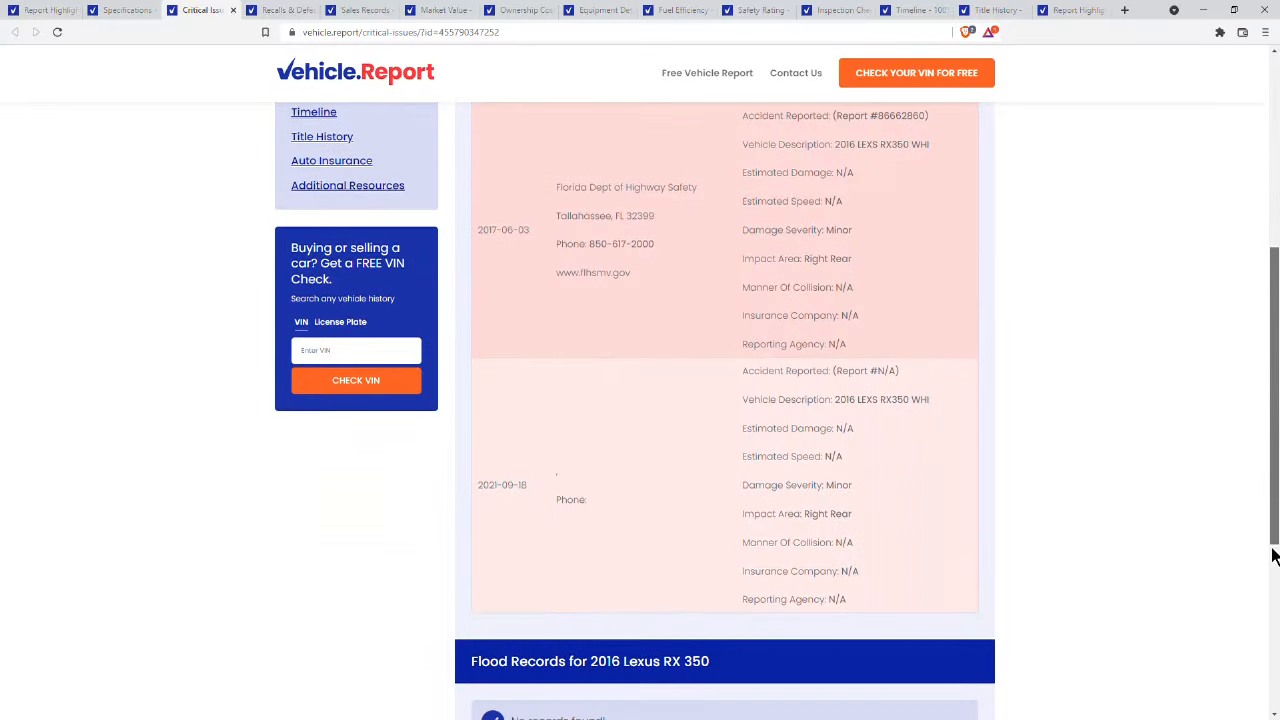
scroll(down, 3)
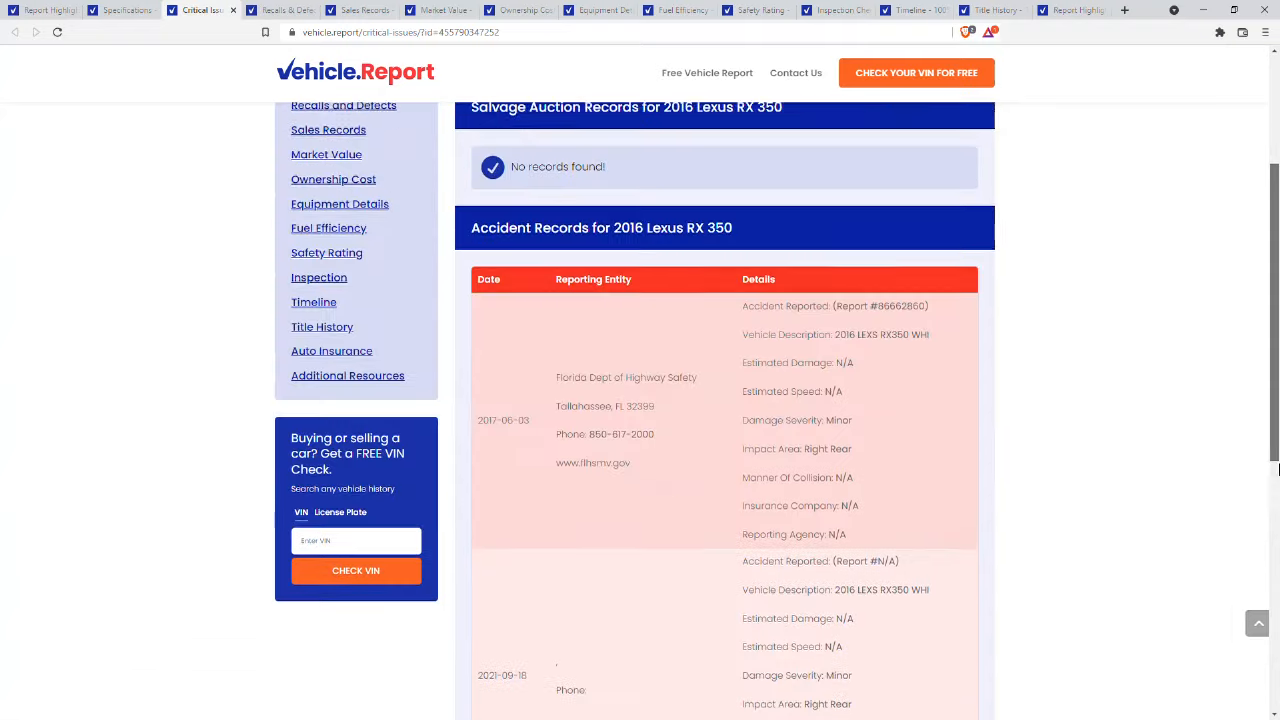
scroll(up, 3)
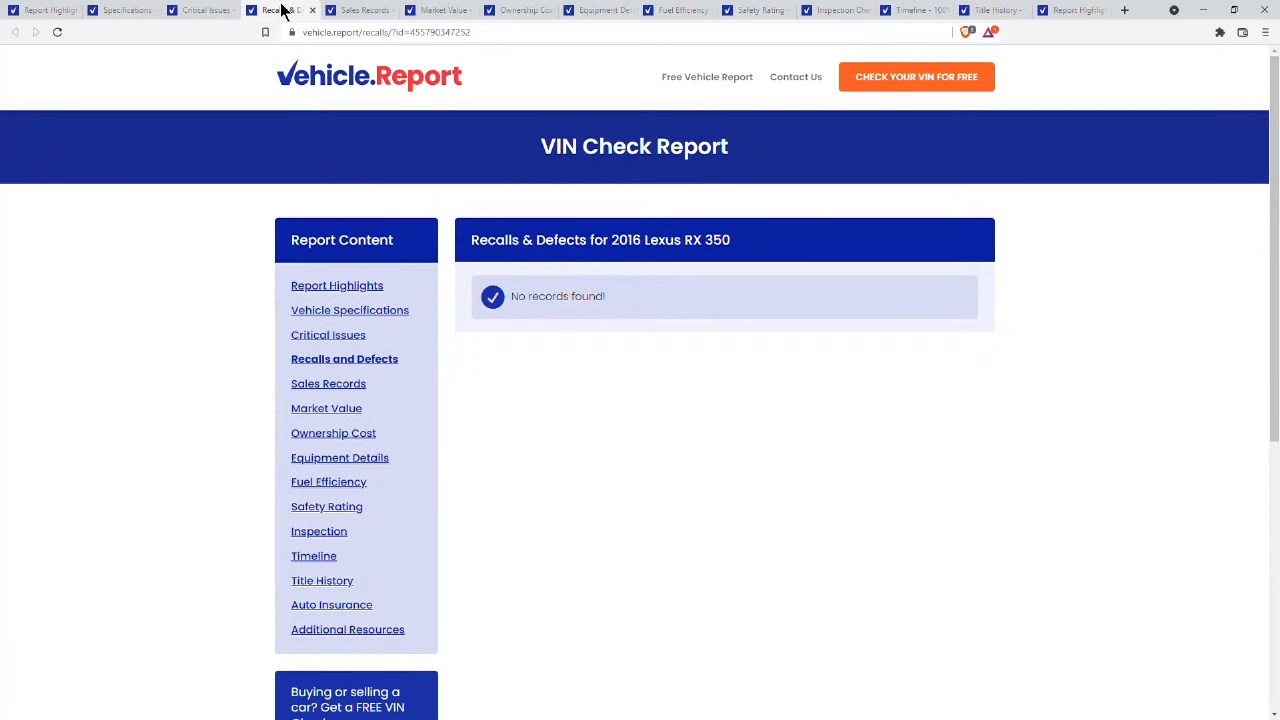
Step: View the Sales Records, Market Value and Ownership Cost sections in turn
click(328, 383)
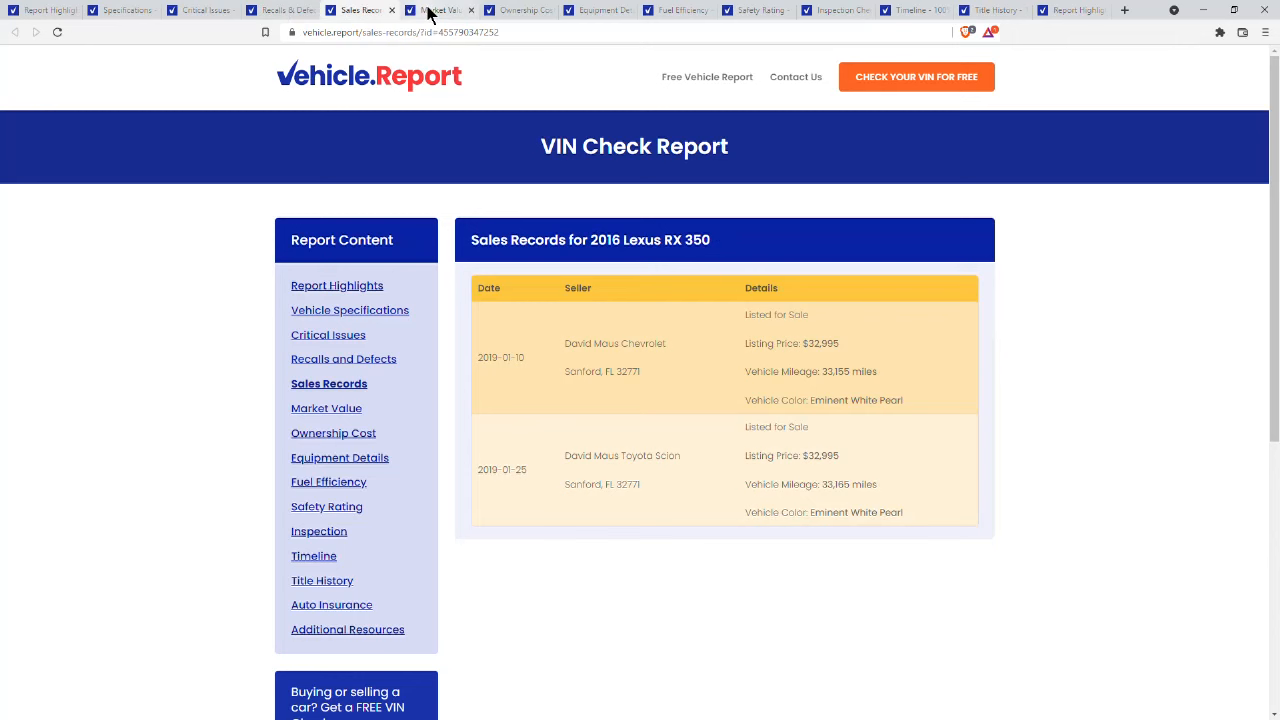
click(326, 408)
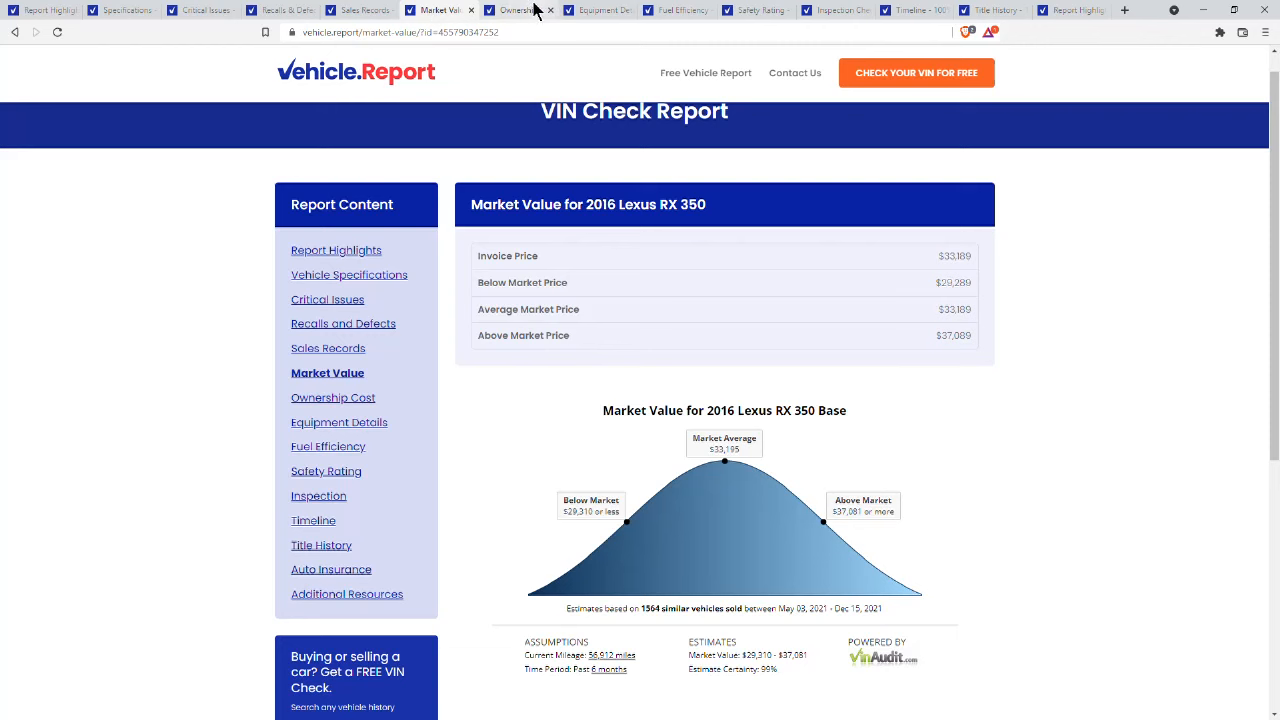
click(332, 397)
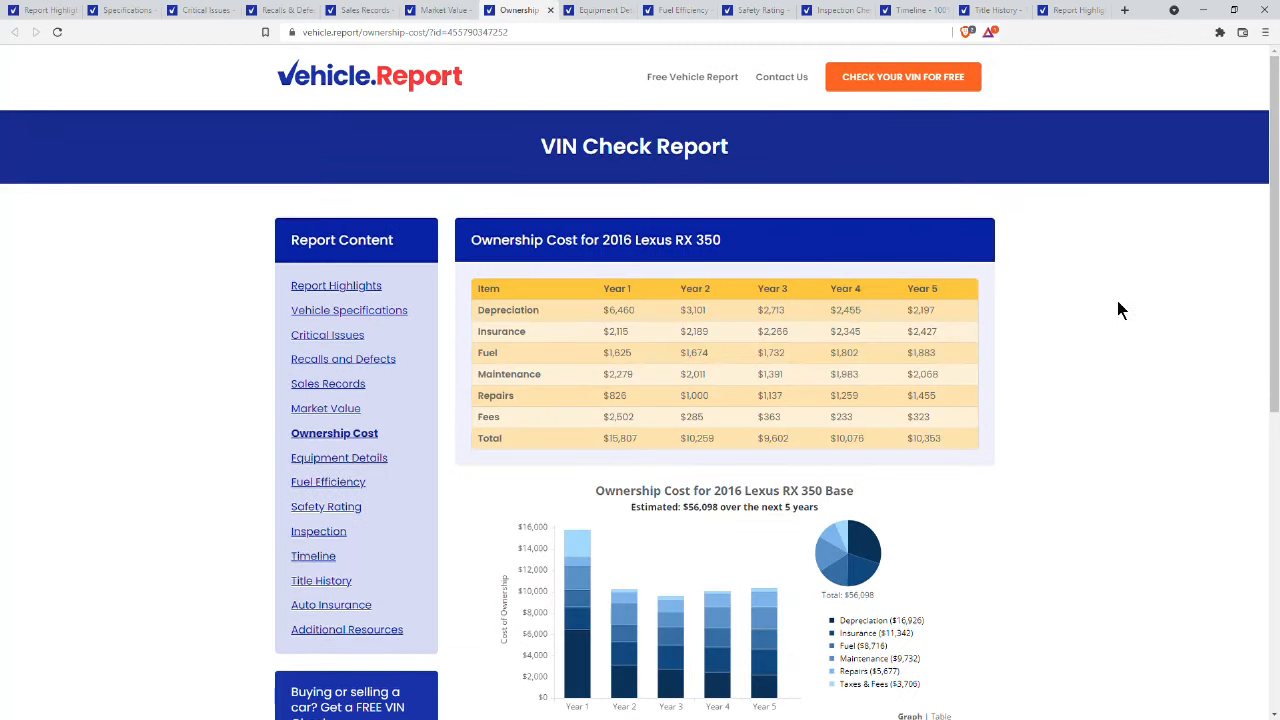
mouse_move(905, 247)
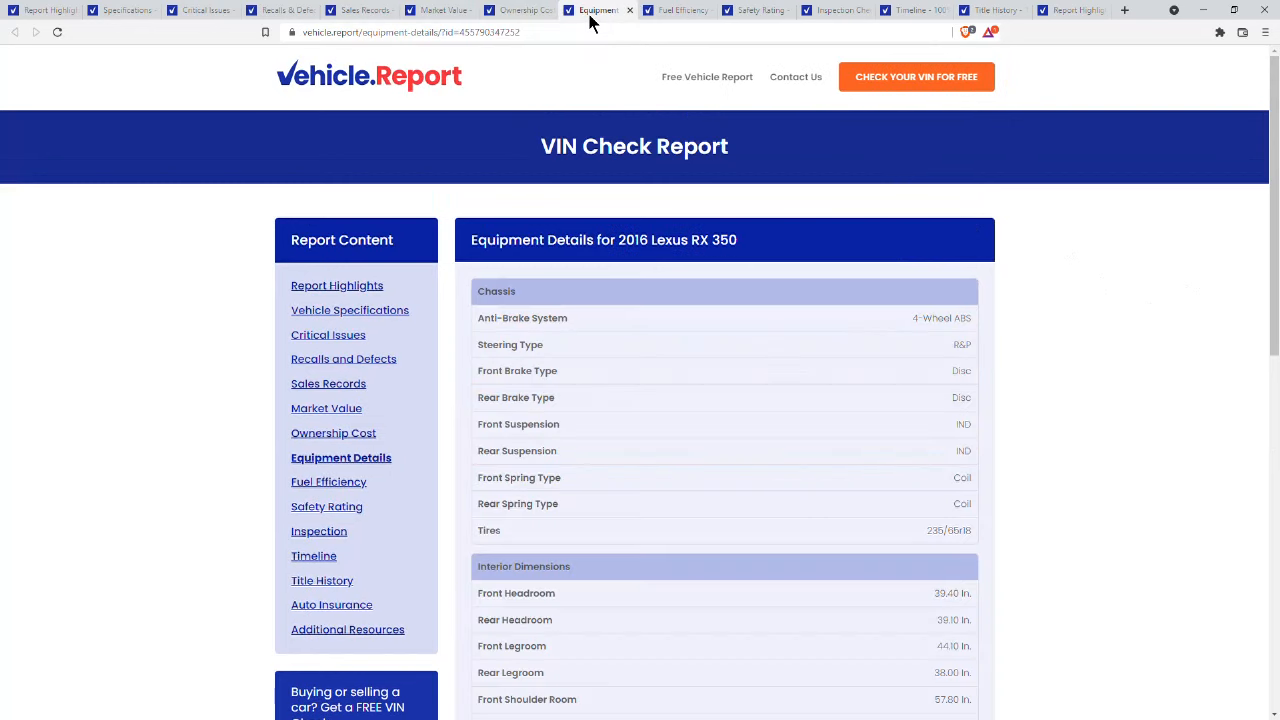
mouse_move(1150, 195)
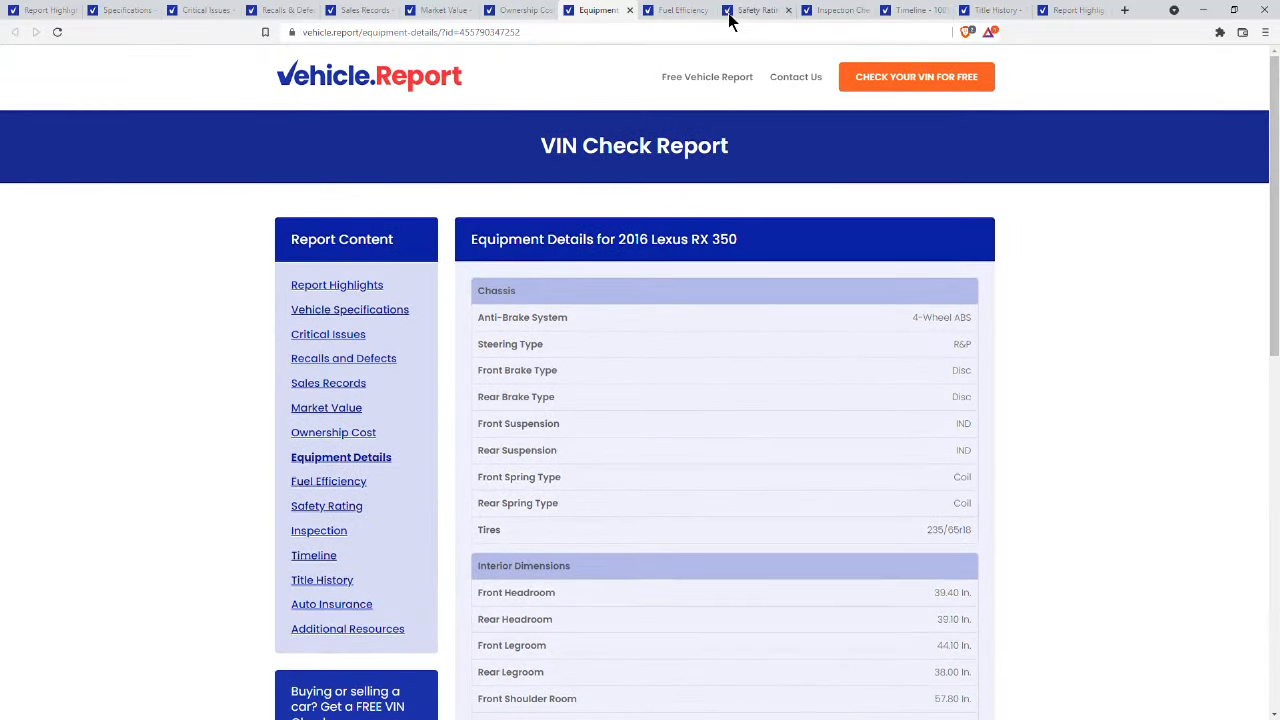
Step: Move to the next report section and scroll the Inspection Checklist page
click(678, 10)
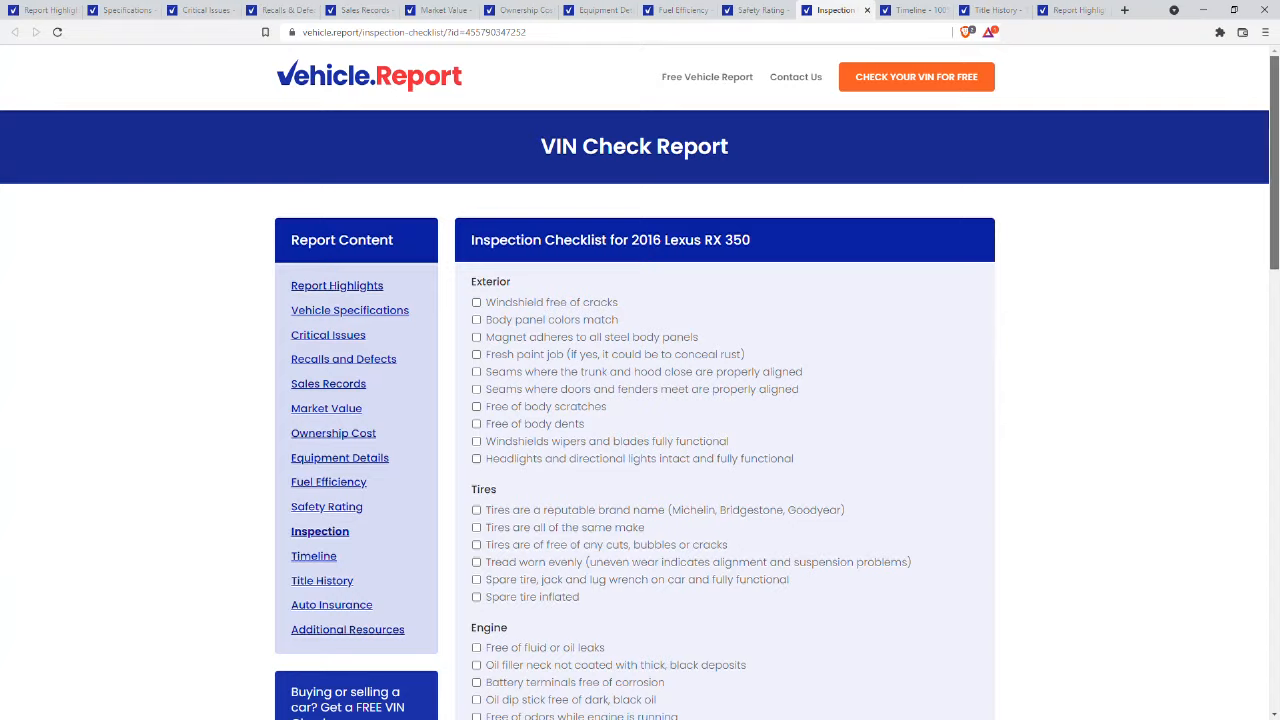
scroll(down, 3)
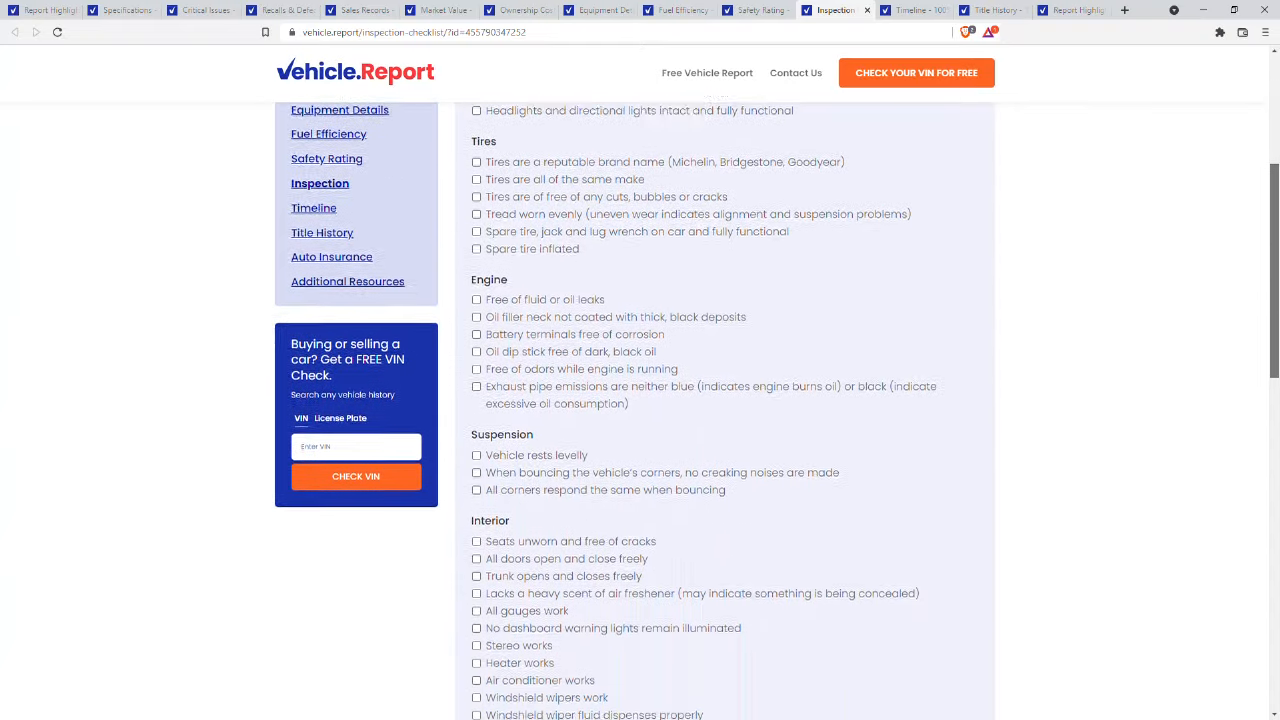
scroll(down, 3)
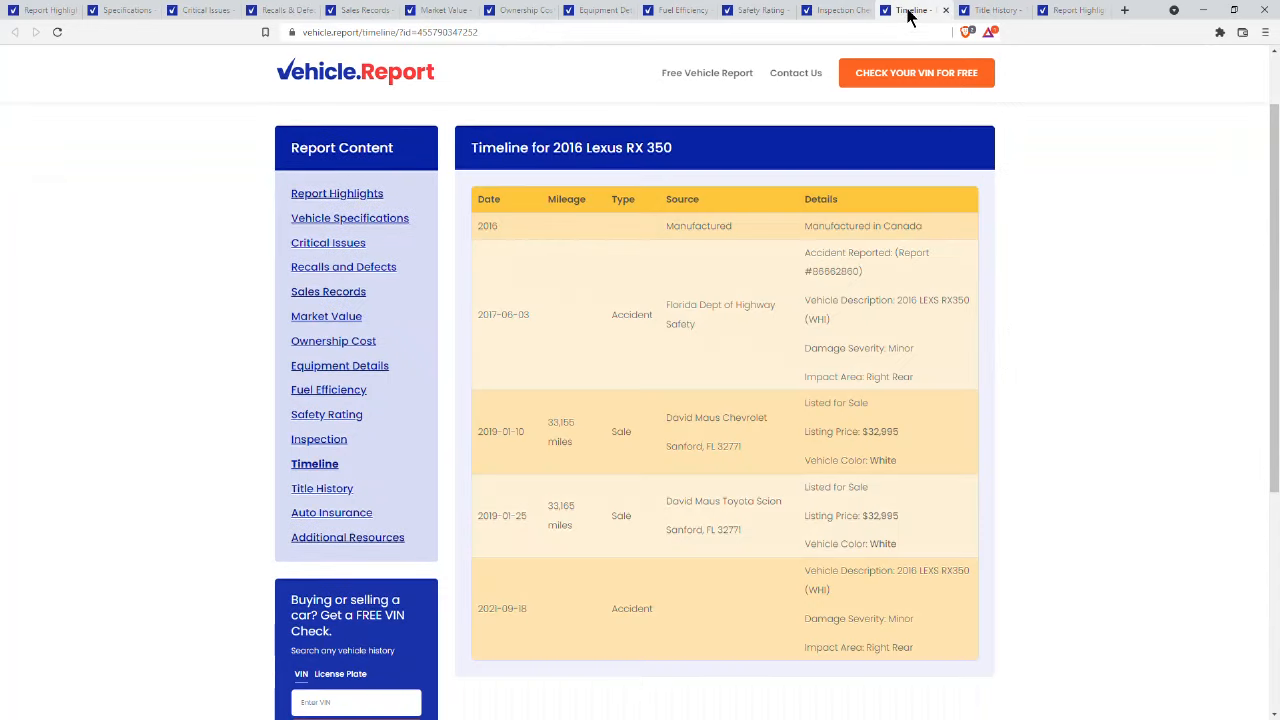
mouse_move(770, 320)
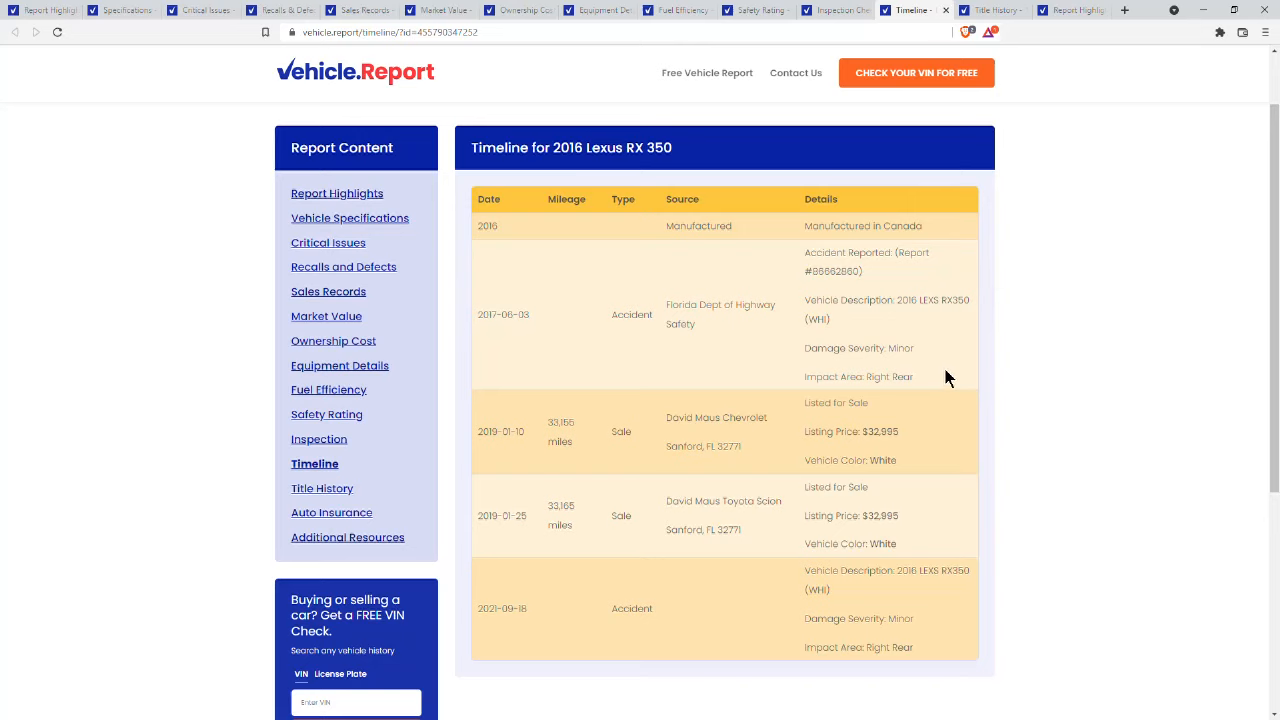
mouse_move(898, 572)
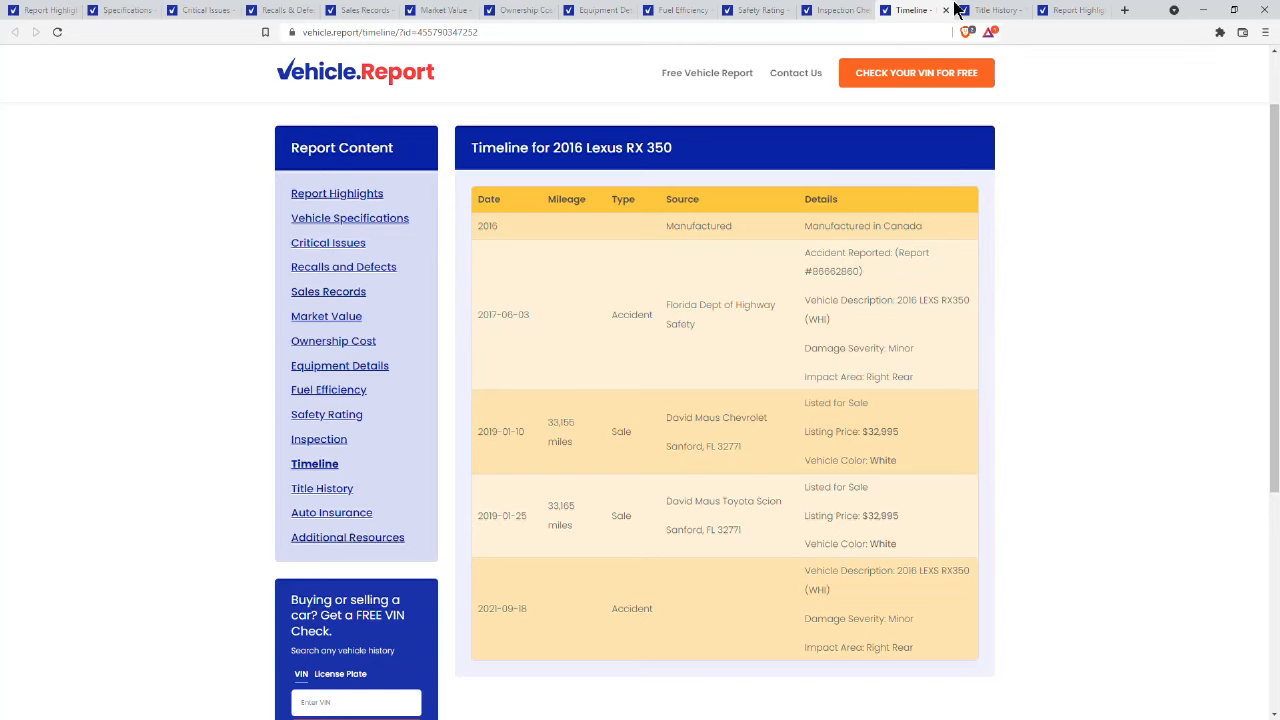
Step: Open Title History and scroll through its title, accident, theft and sale records
click(322, 488)
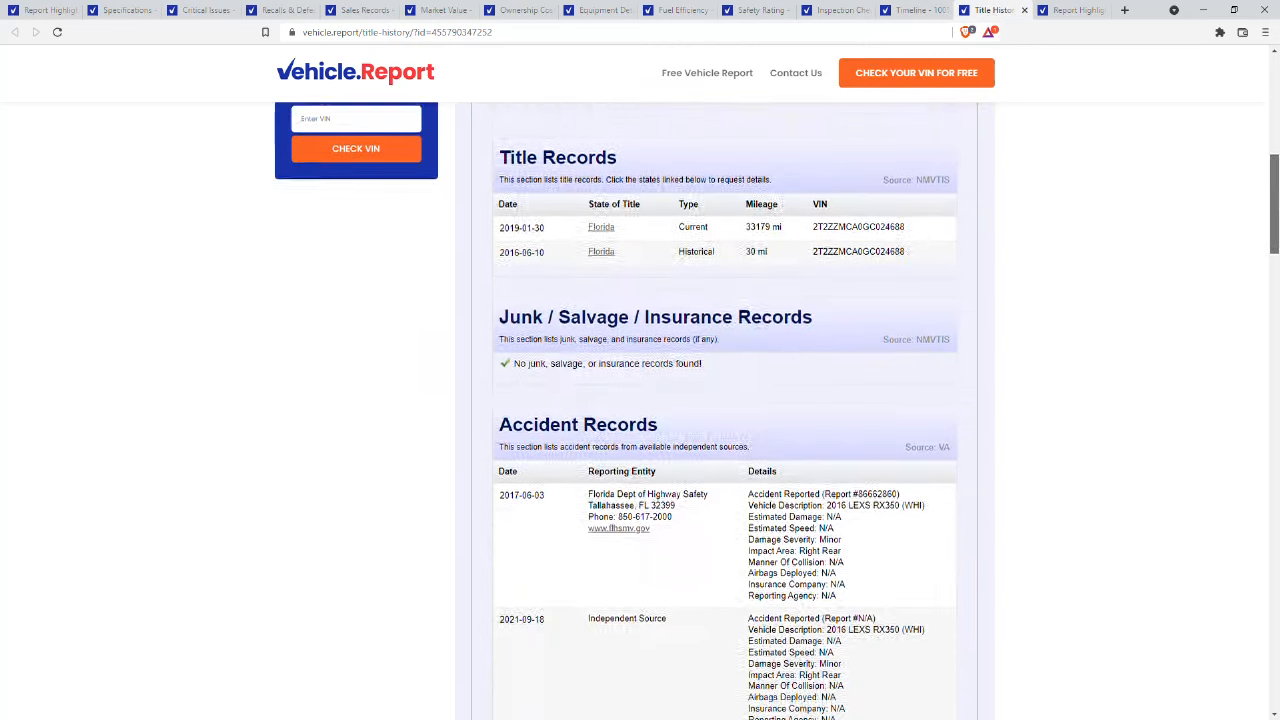
scroll(down, 3)
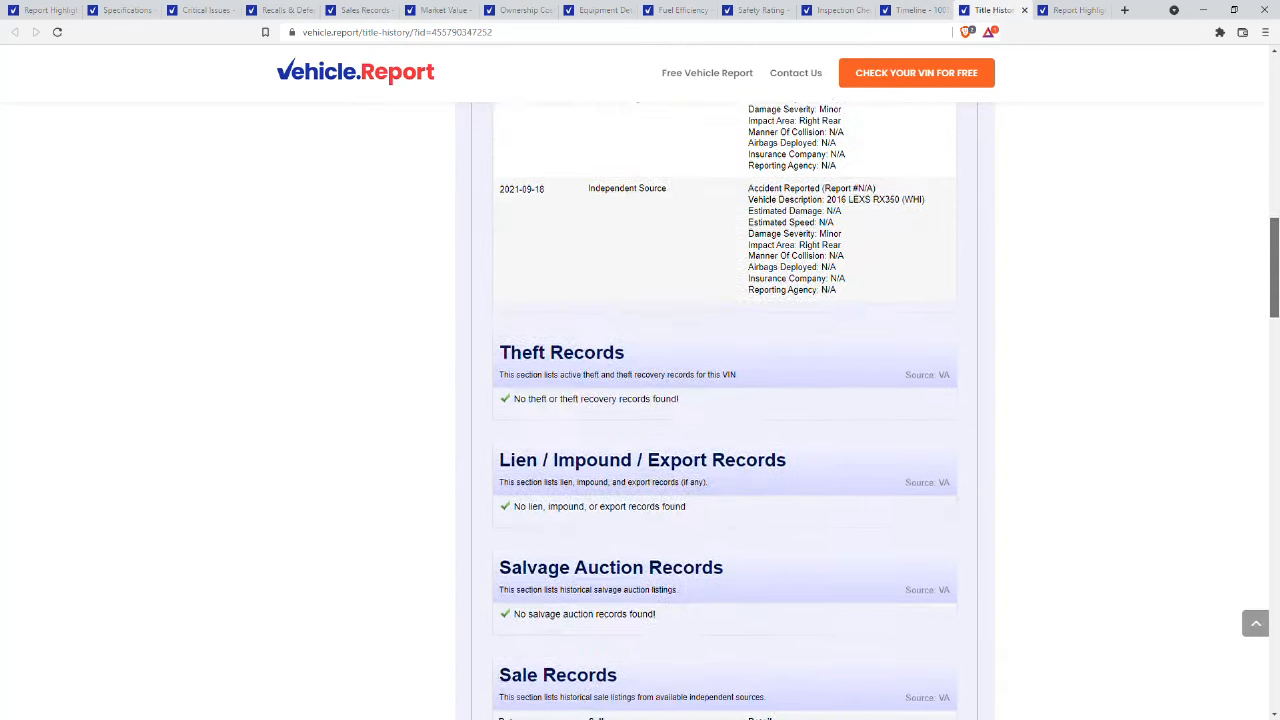
scroll(down, 3)
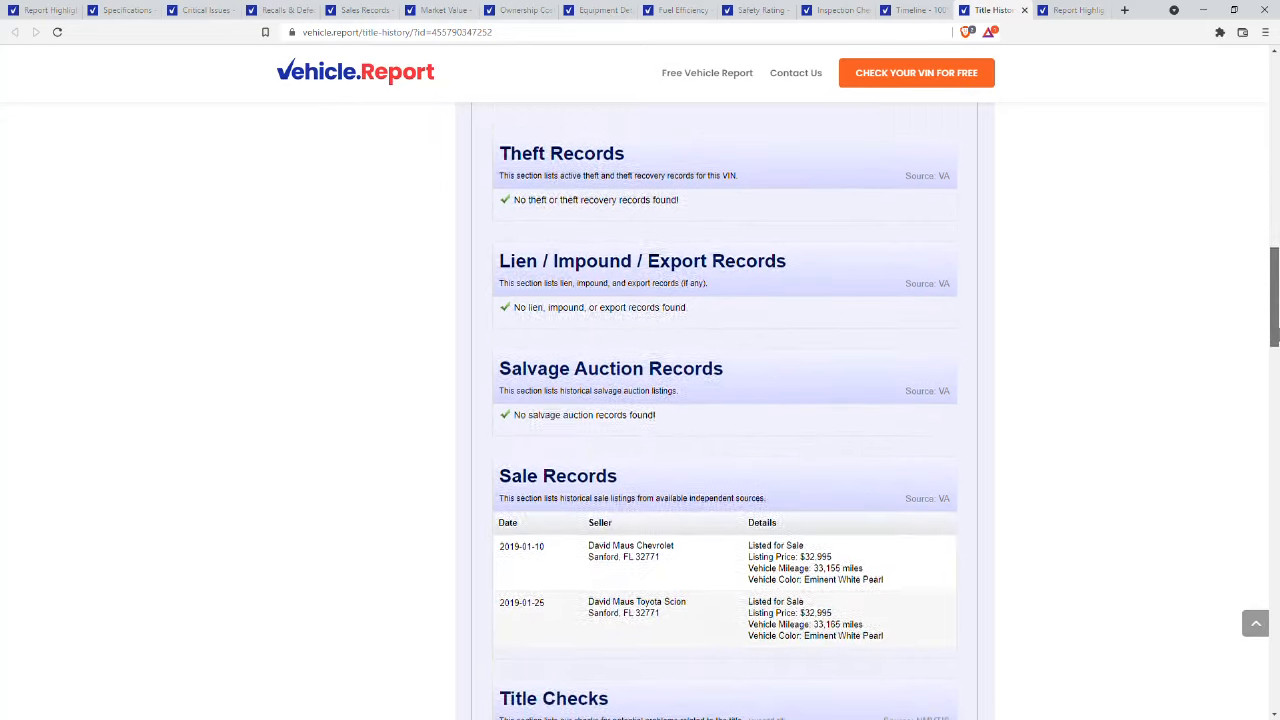
scroll(down, 3)
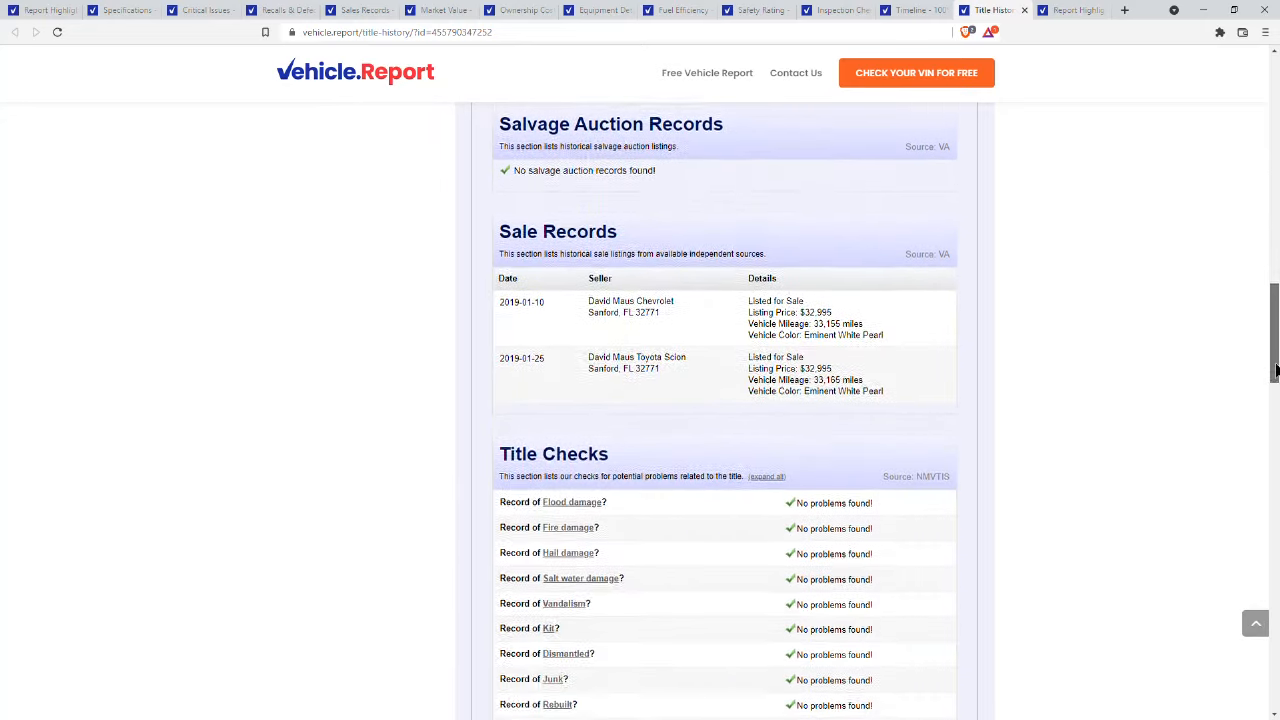
scroll(down, 3)
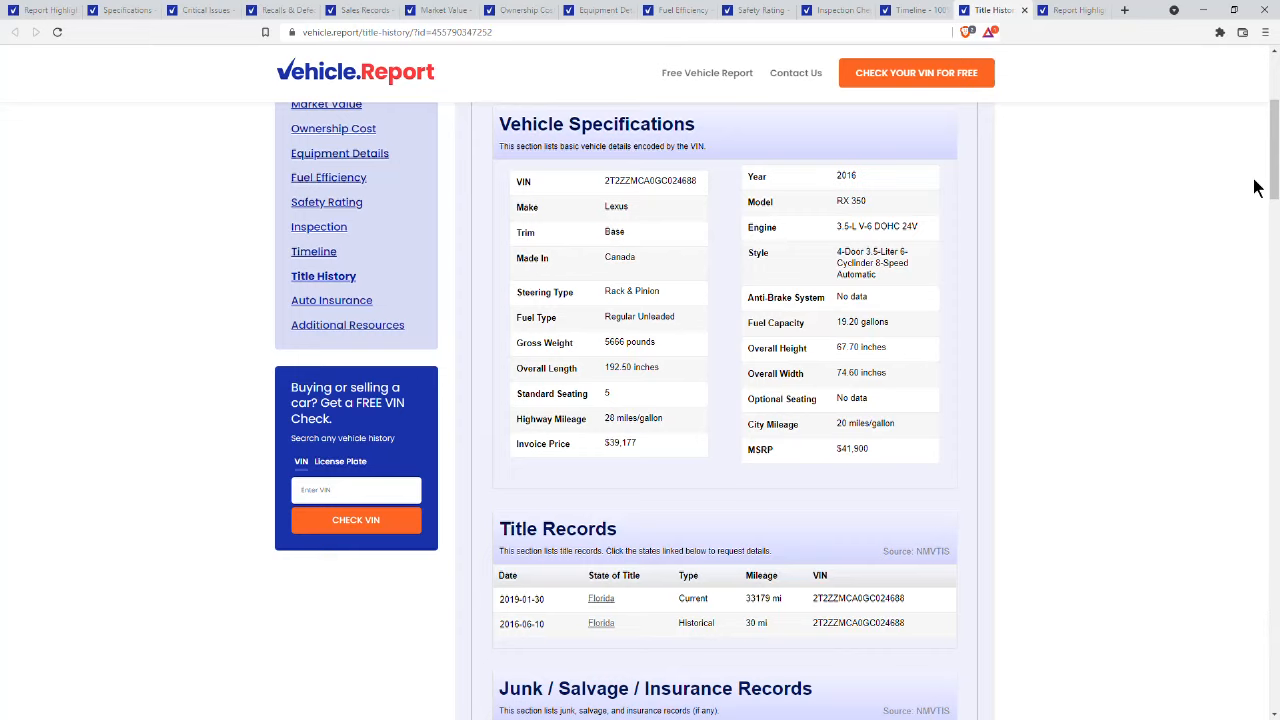
mouse_move(1220, 72)
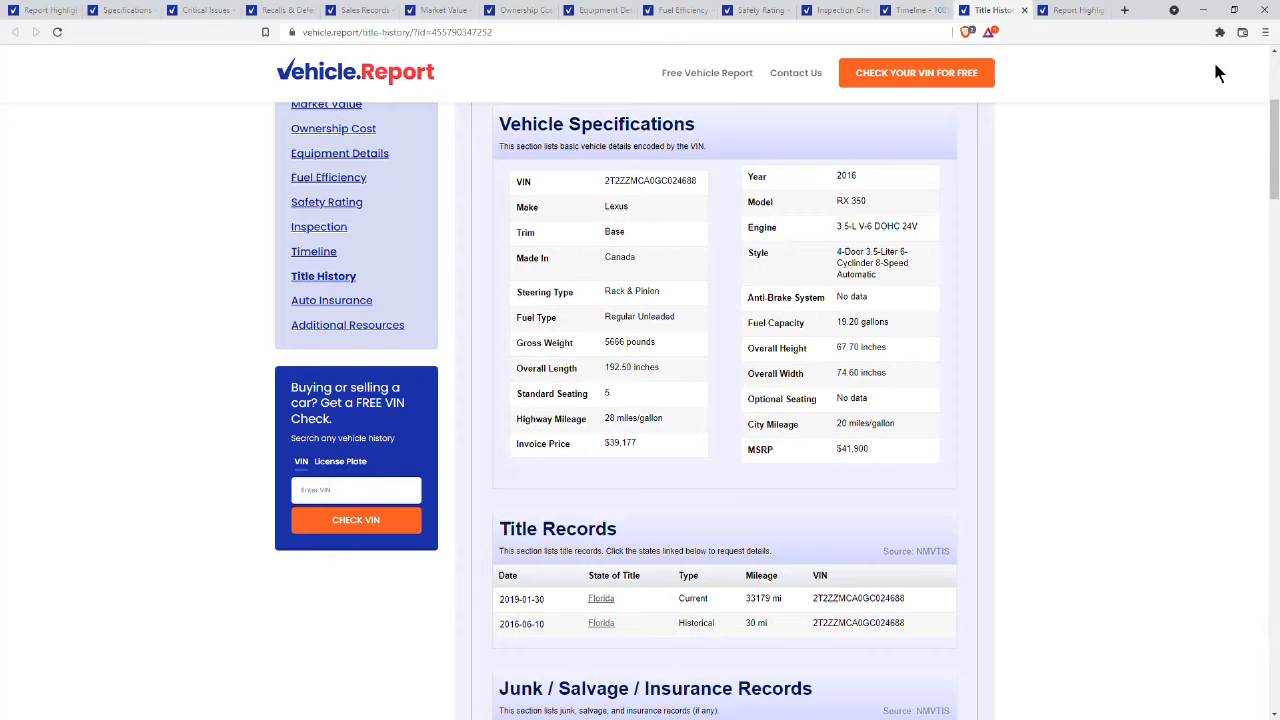